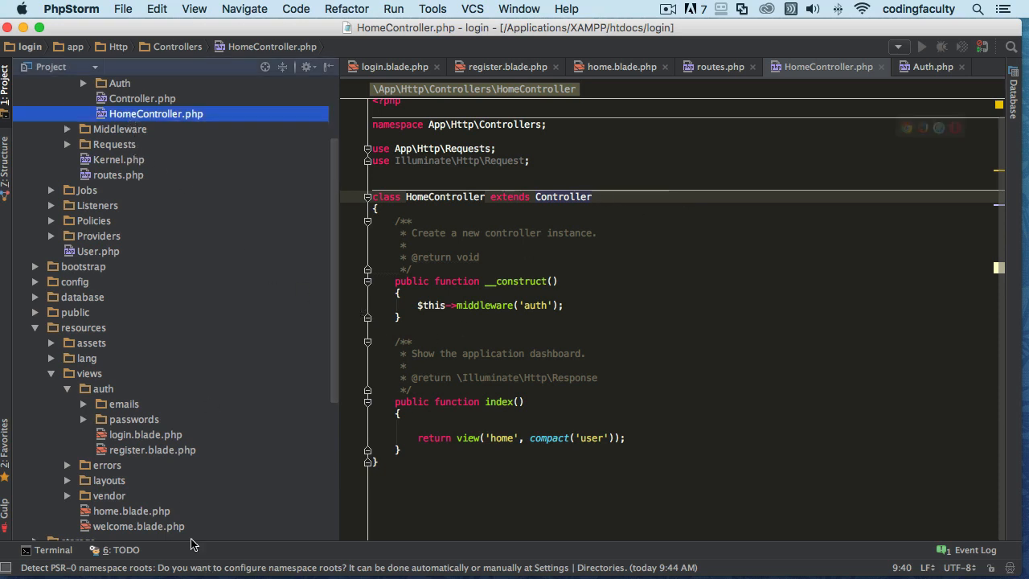
# Bring up the home.blade.php dashboard view in the editor.
pyautogui.click(621, 68)
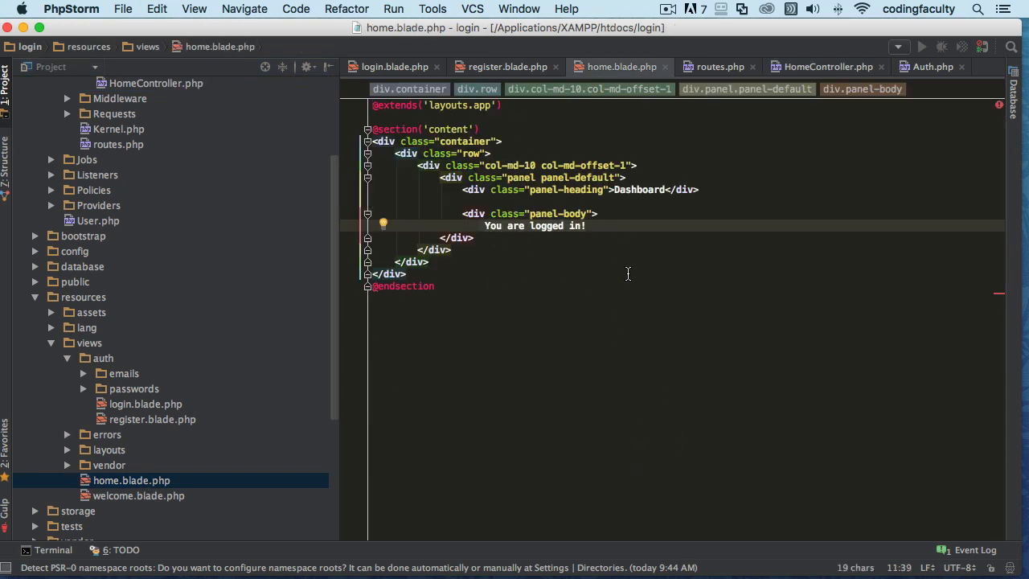
pyautogui.moveTo(199, 155)
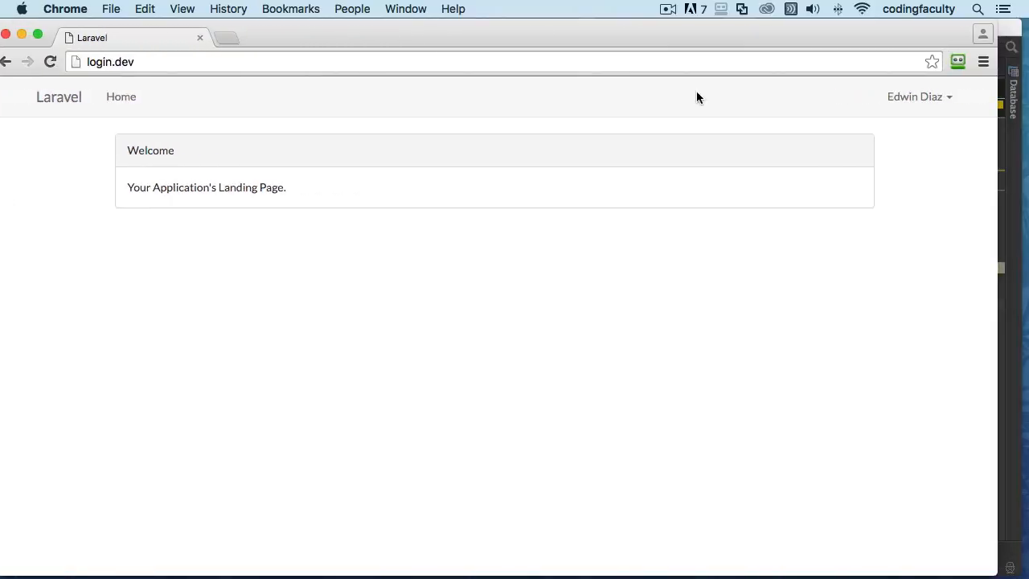
# Navigate the browser to the Laravel app's login page.
pyautogui.click(499, 61)
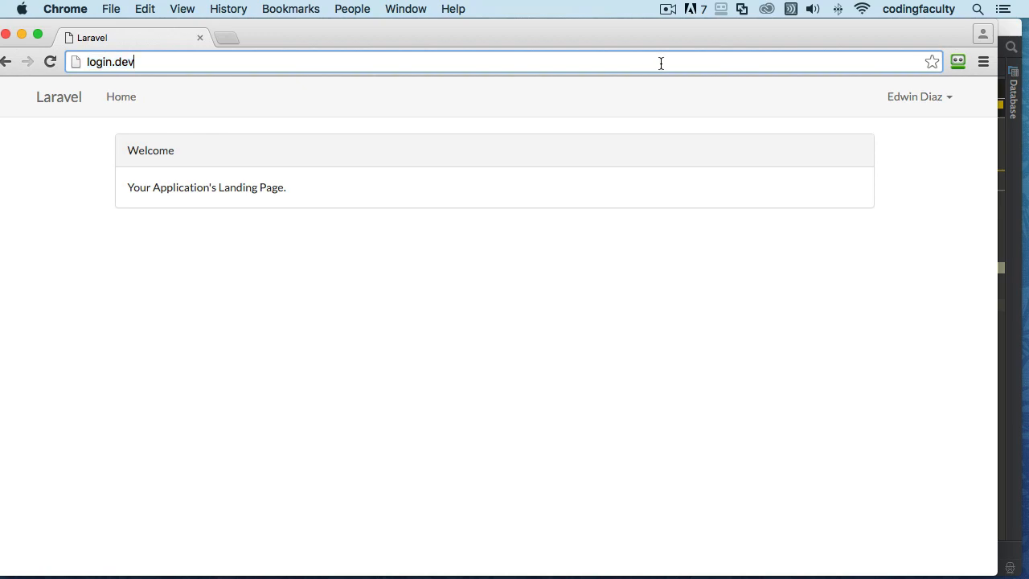
pyautogui.write('/jhome')
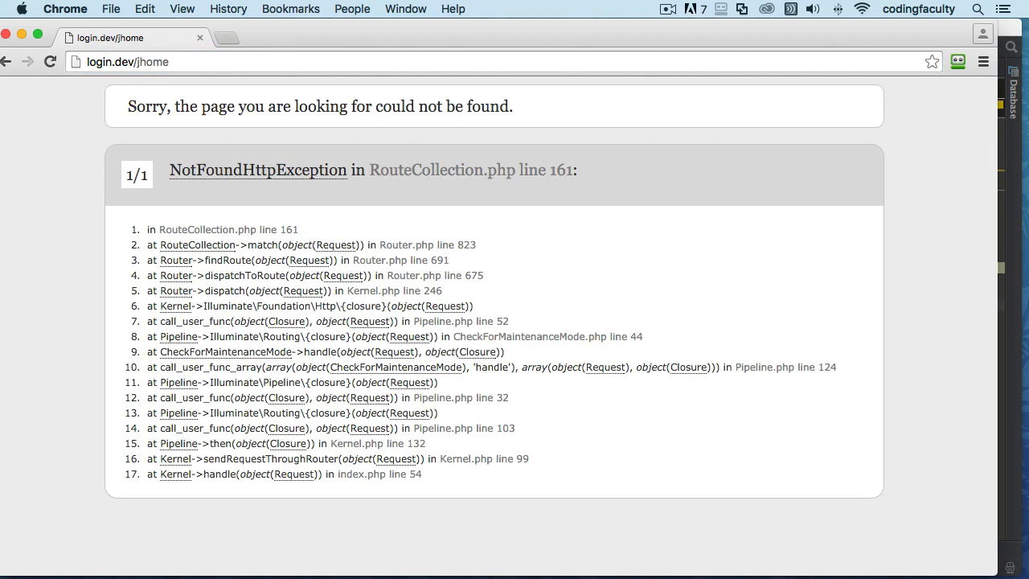
pyautogui.click(142, 61)
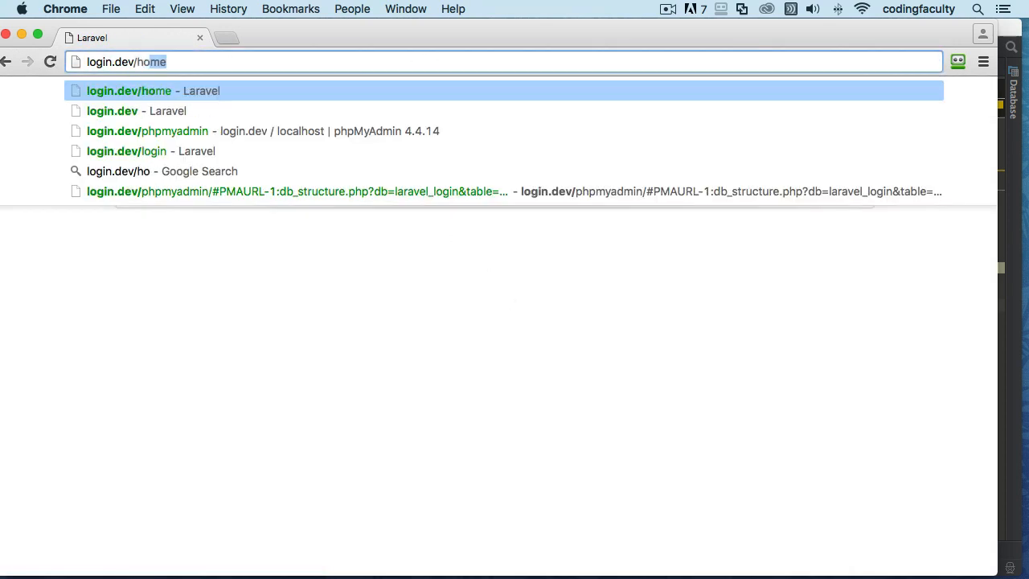
pyautogui.click(126, 151)
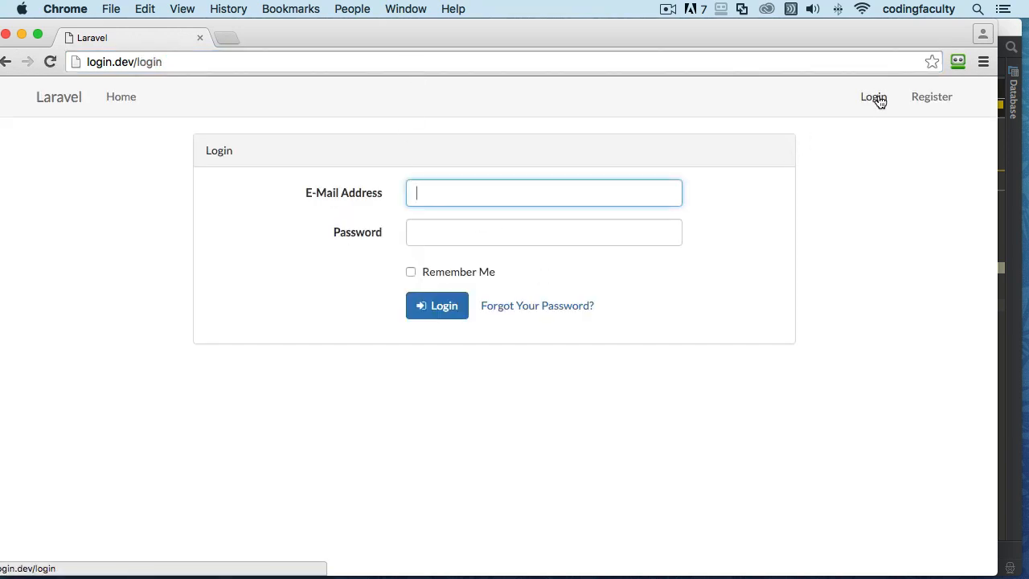
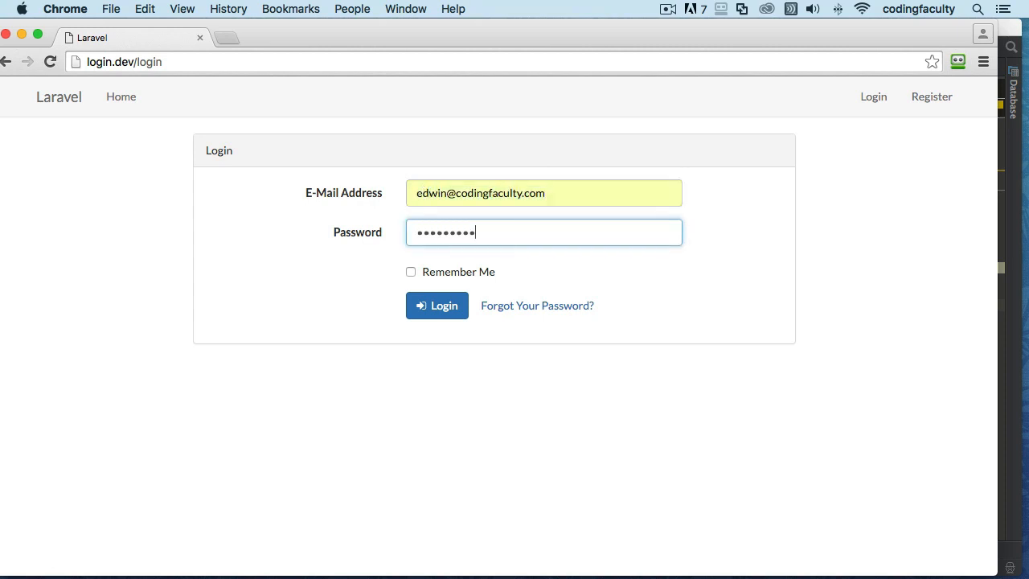
pyautogui.click(437, 306)
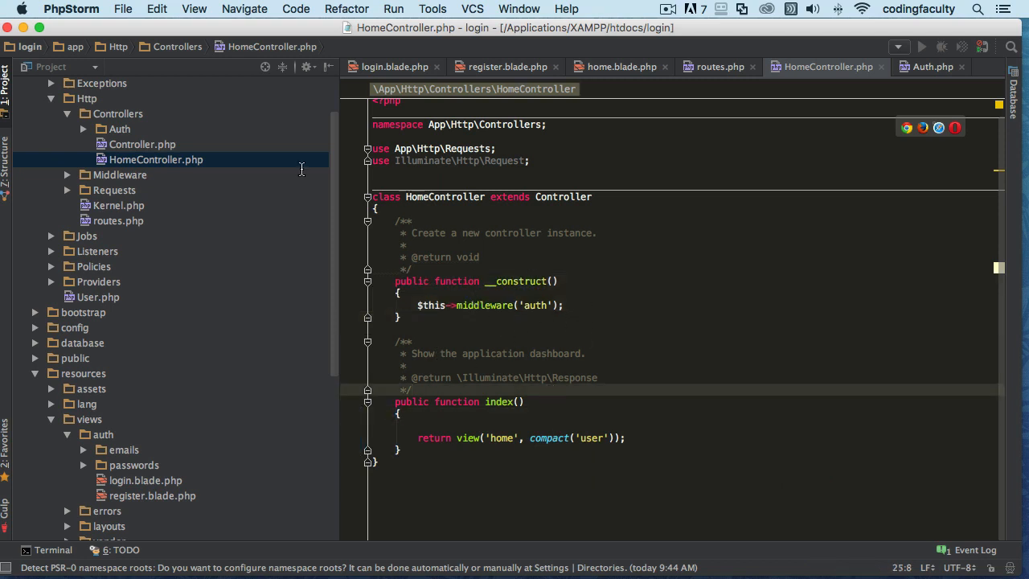
# Check routes.php, then return to HomeController.php for editing.
pyautogui.click(119, 220)
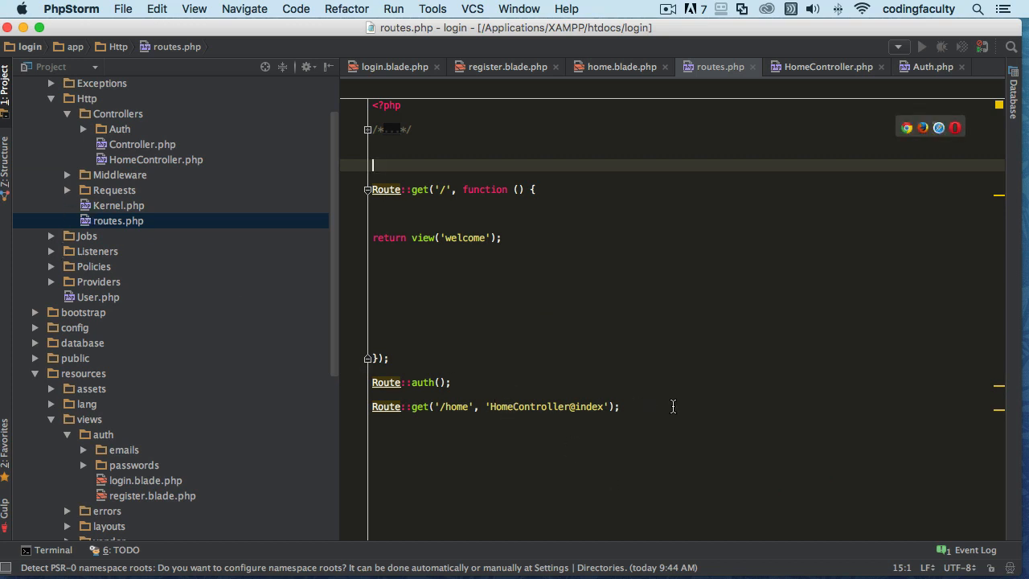
pyautogui.click(389, 405)
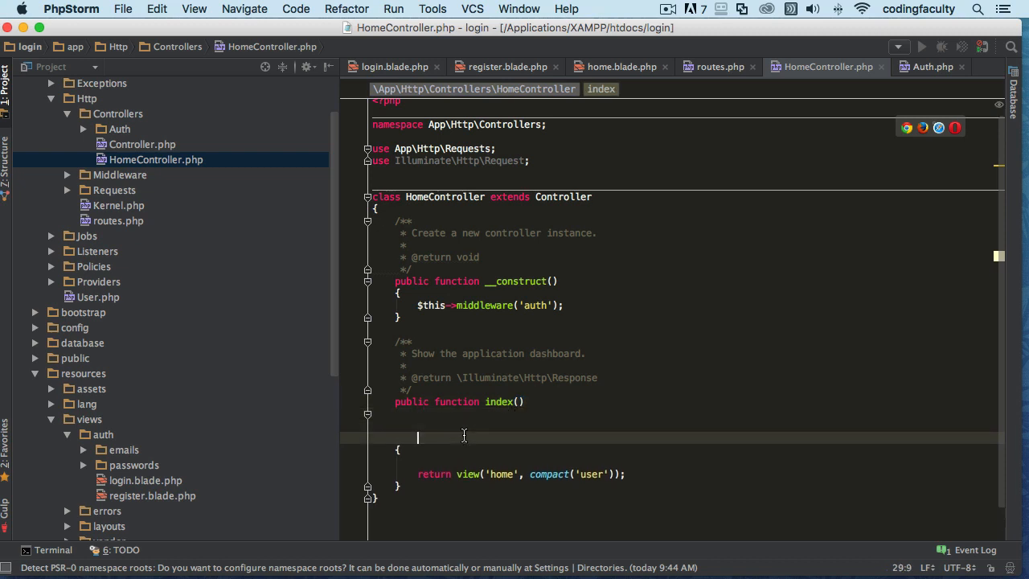
# Assign $user = Auth::user(); at the top of the index method.
pyautogui.press('Backspace')
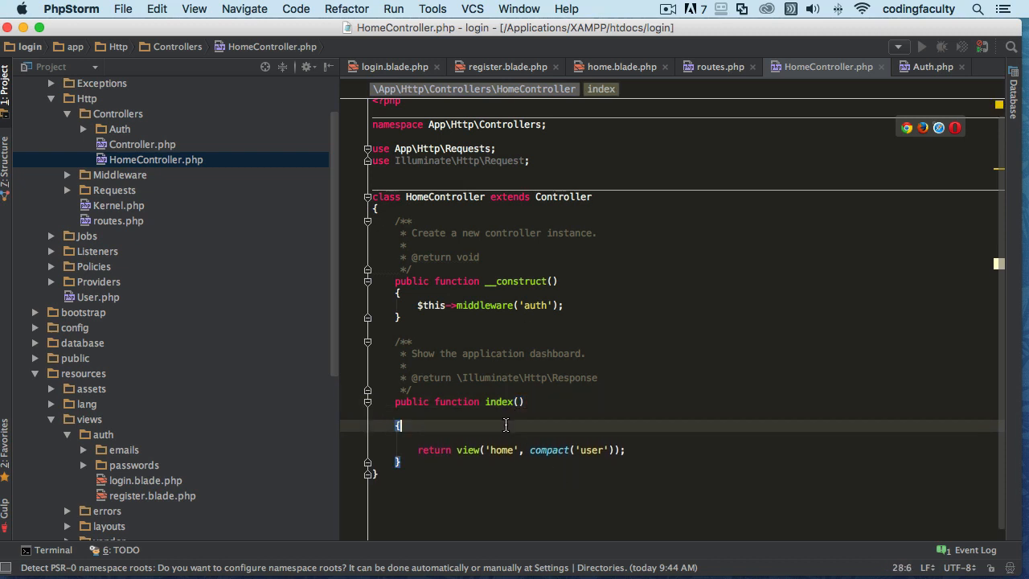
pyautogui.write('ser =')
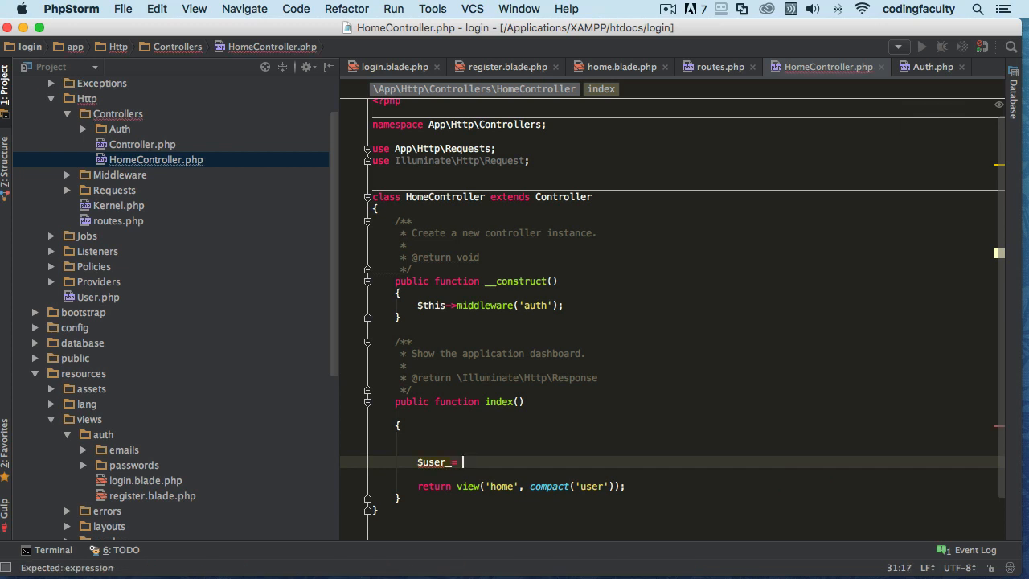
pyautogui.write('Auth::u')
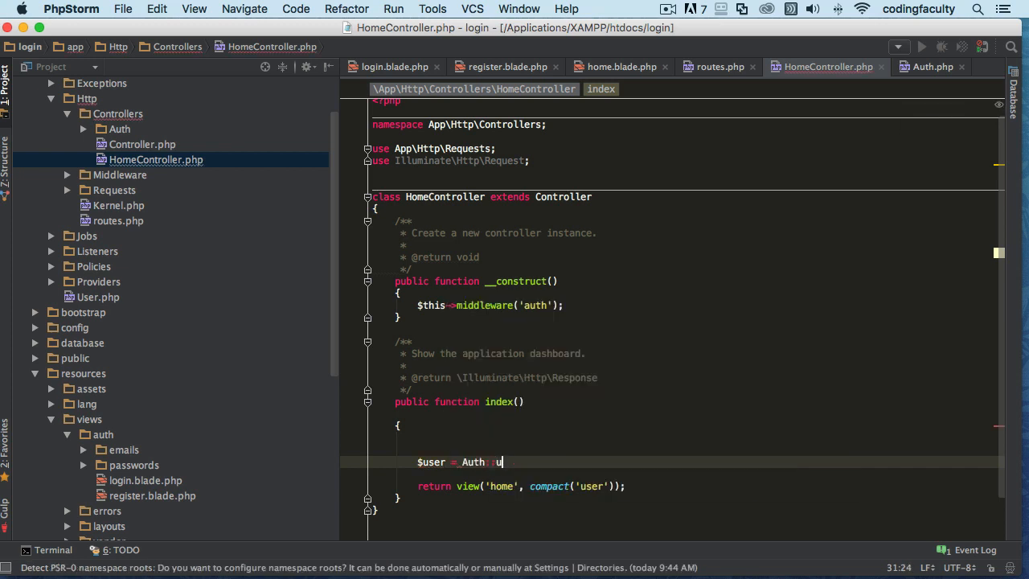
pyautogui.write('ser()')
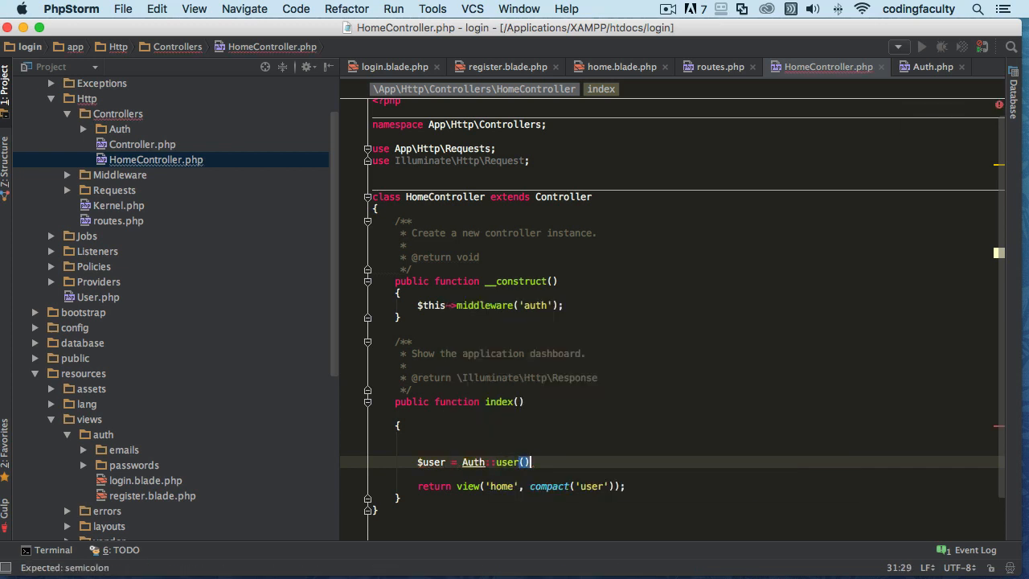
pyautogui.write(';')
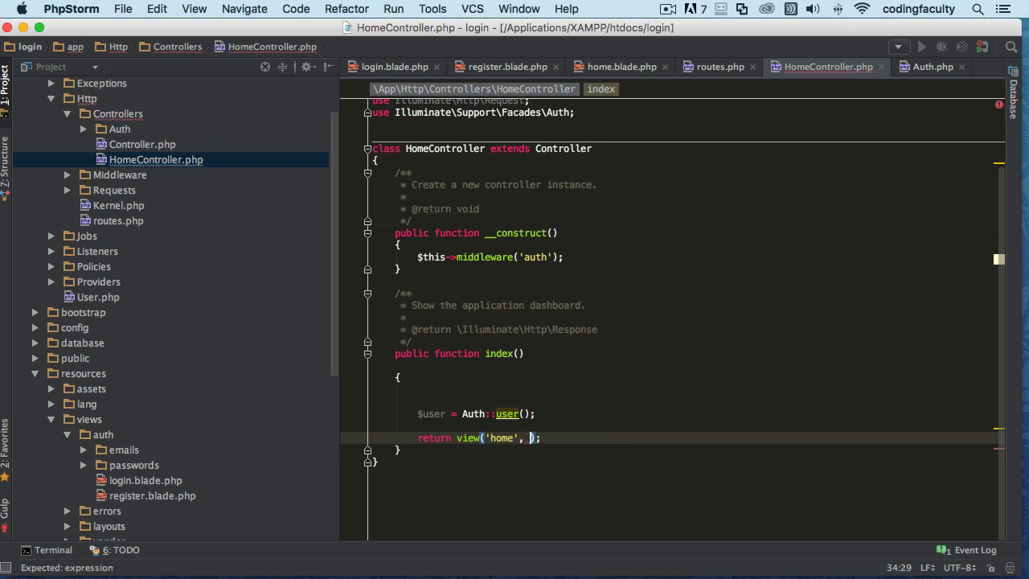
# Pass the user to the home view with compact('user').
pyautogui.write('compact')
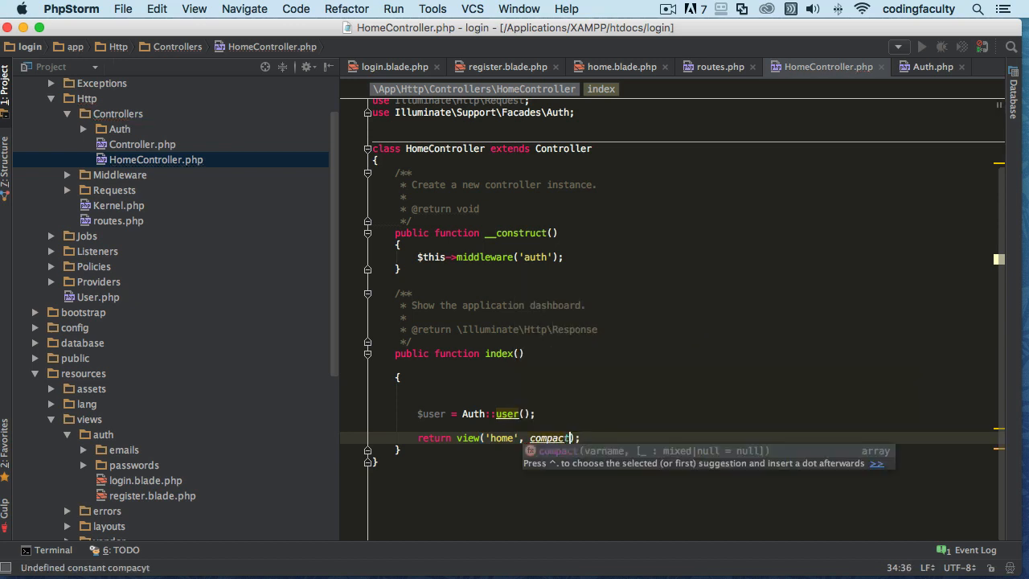
pyautogui.write("'us")
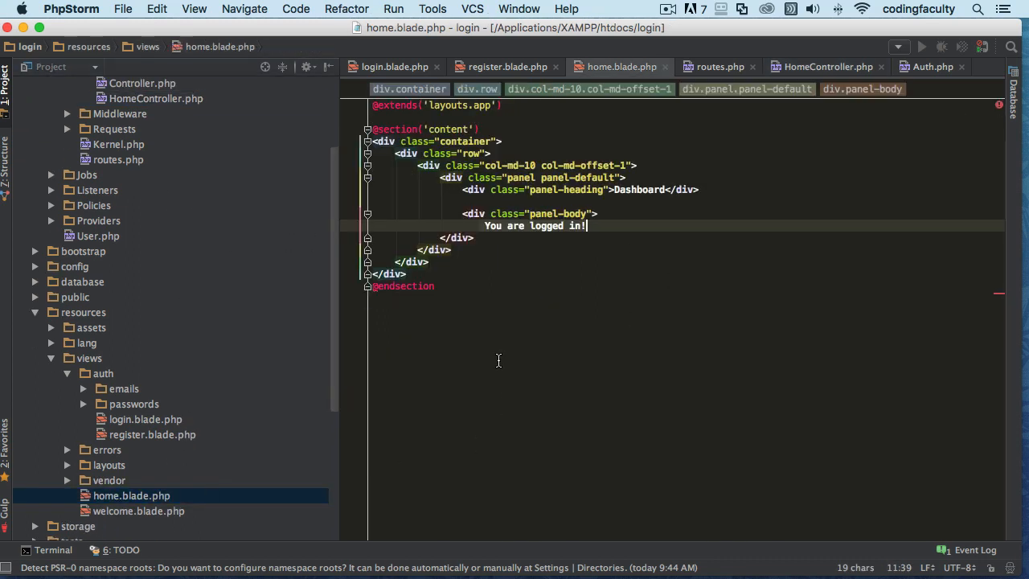
# Print {{$user->name}} after "You are logged in!" and switch to routes.php.
pyautogui.write('{{}}')
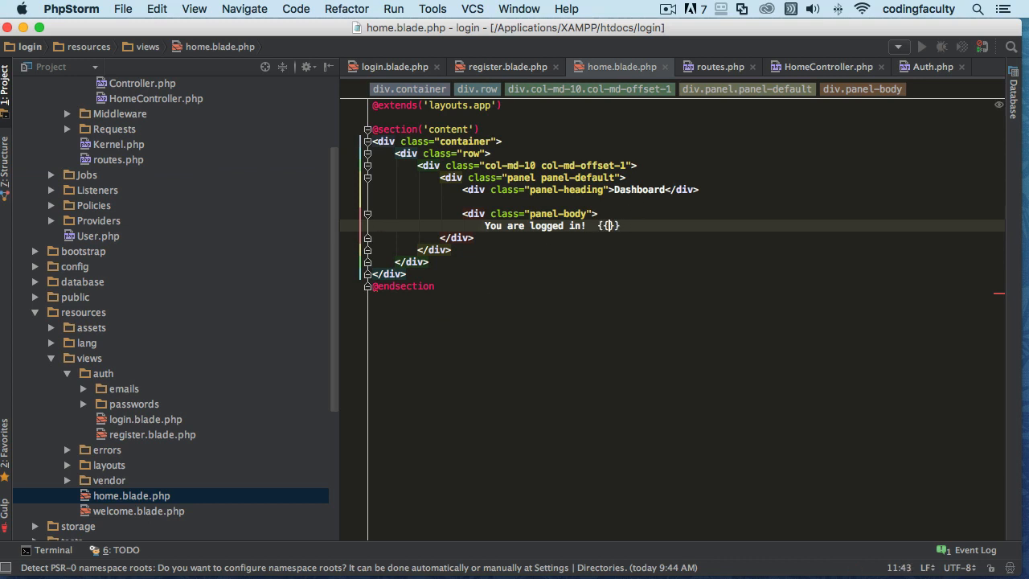
pyautogui.write('$user->name')
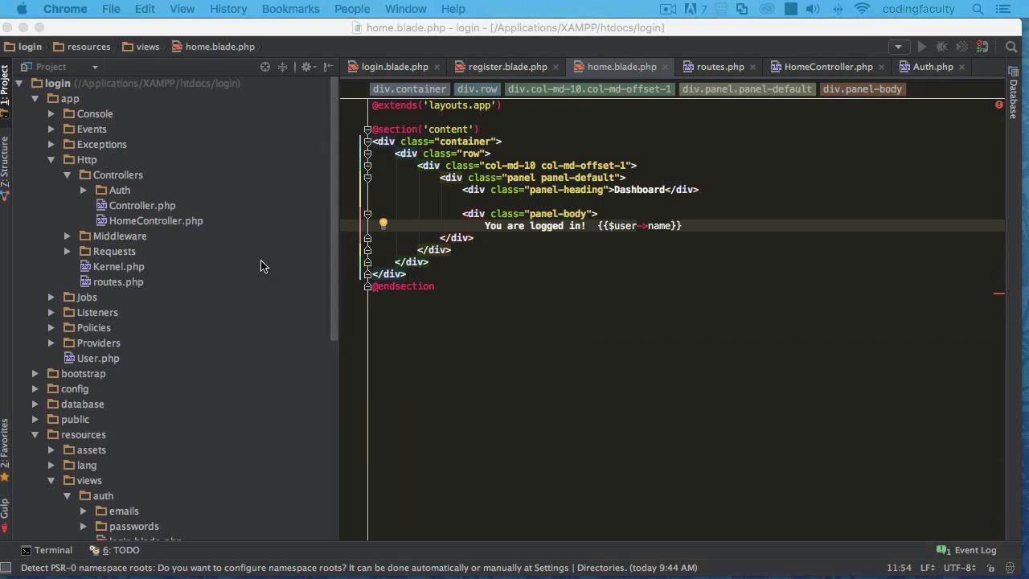
pyautogui.click(719, 68)
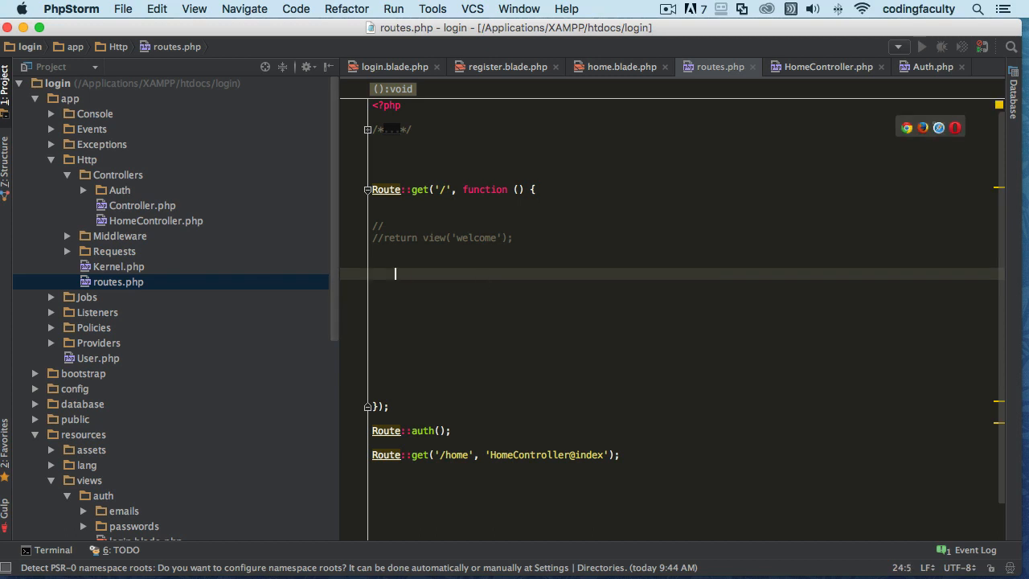
# Start an if(Auth::check()){ block in the root route and import the Auth facade.
pyautogui.write('if(Auth::check(')
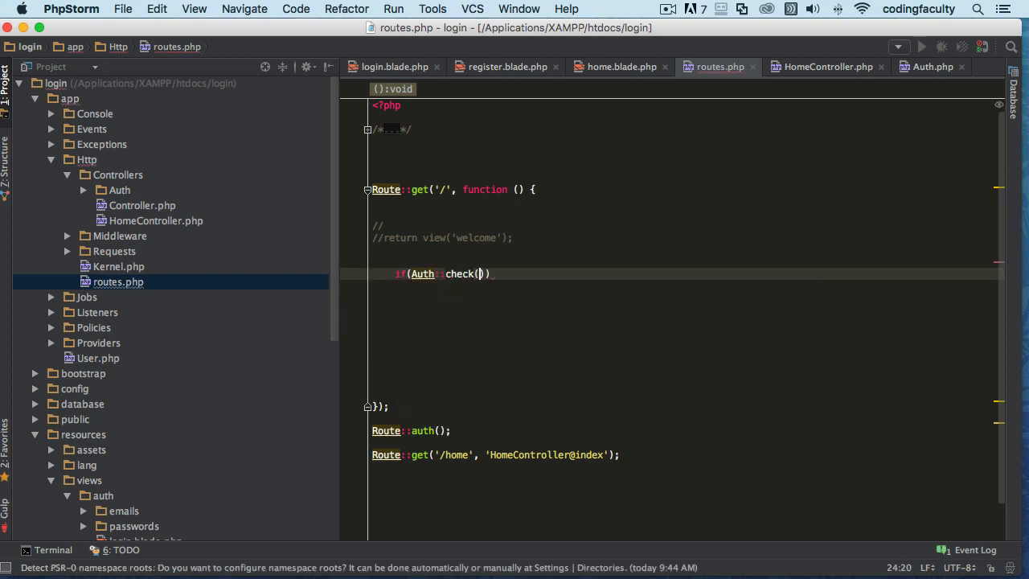
pyautogui.write('{')
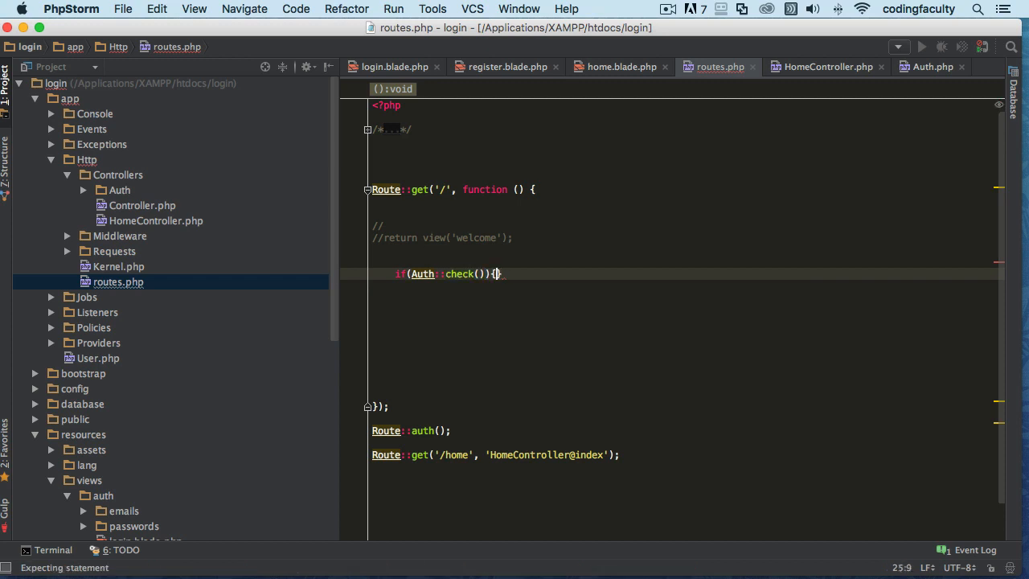
pyautogui.press('Return')
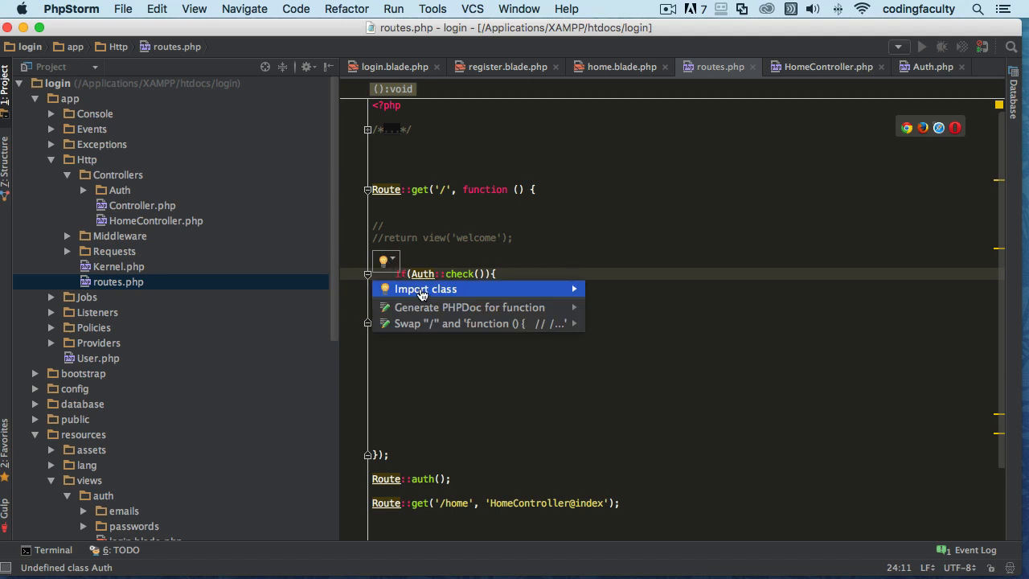
pyautogui.click(425, 289)
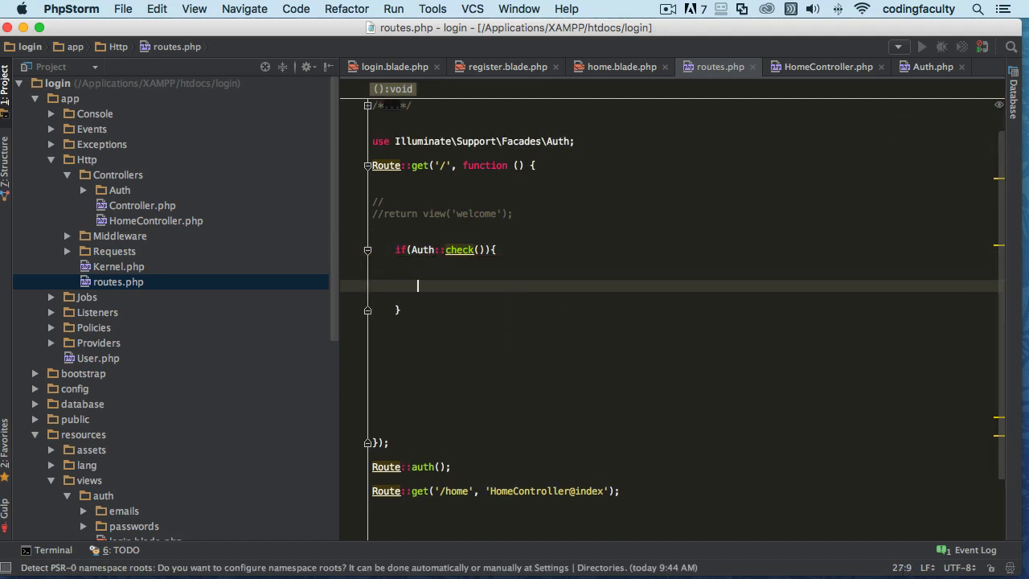
# Return the string "the user is logged in" inside the Auth::check() block.
pyautogui.write('re')
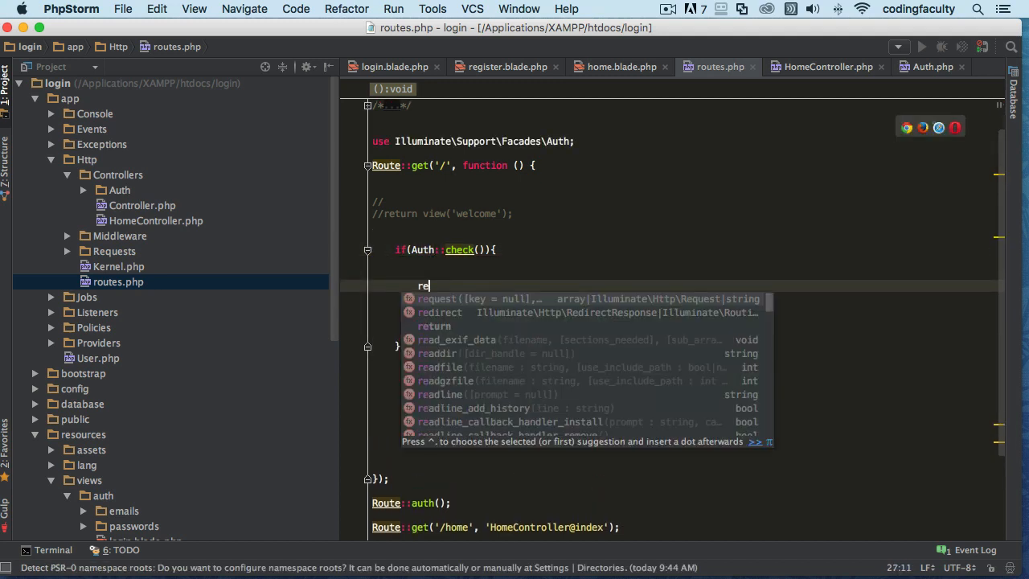
pyautogui.write('turn')
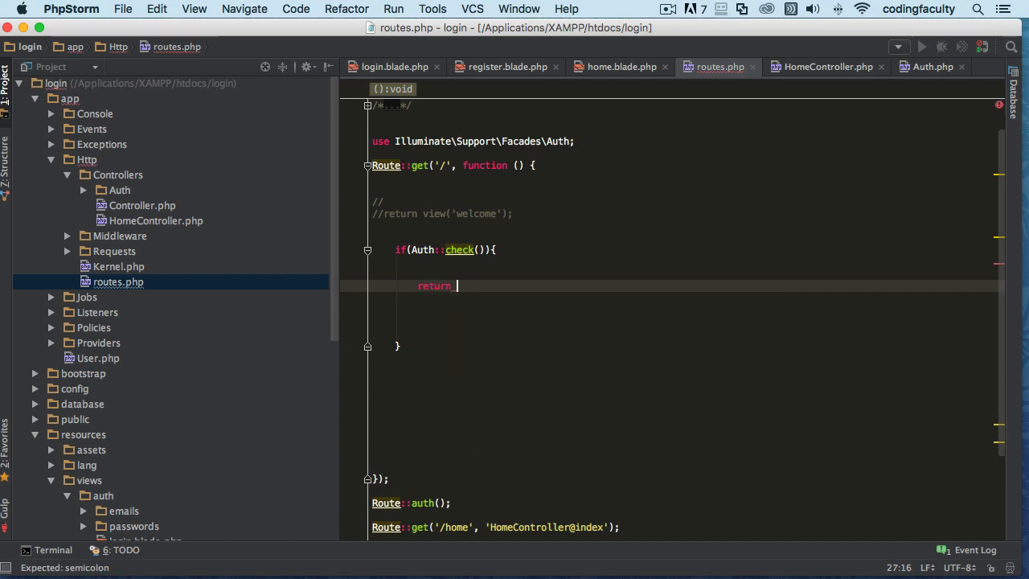
pyautogui.write('"')
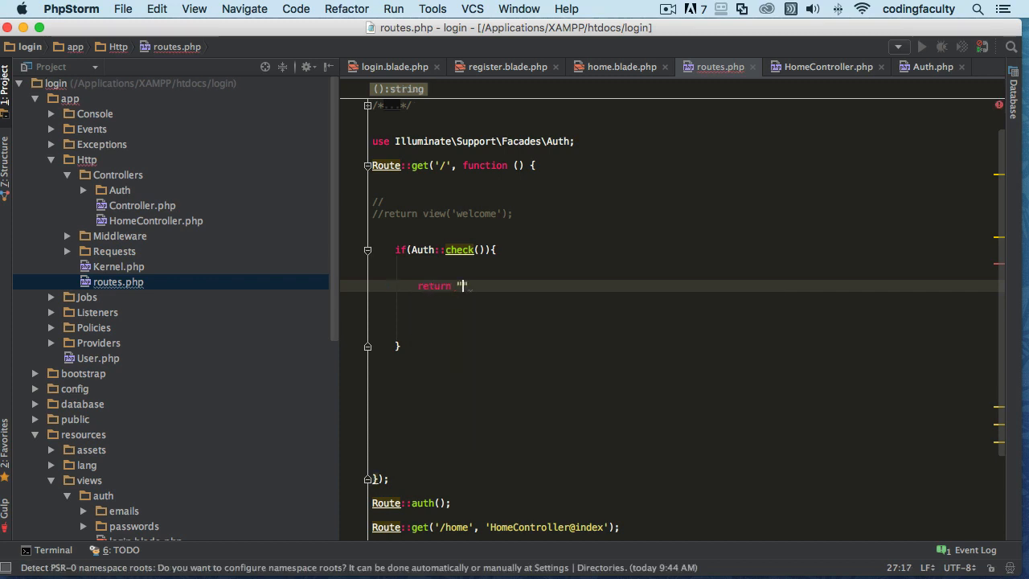
pyautogui.write('the u')
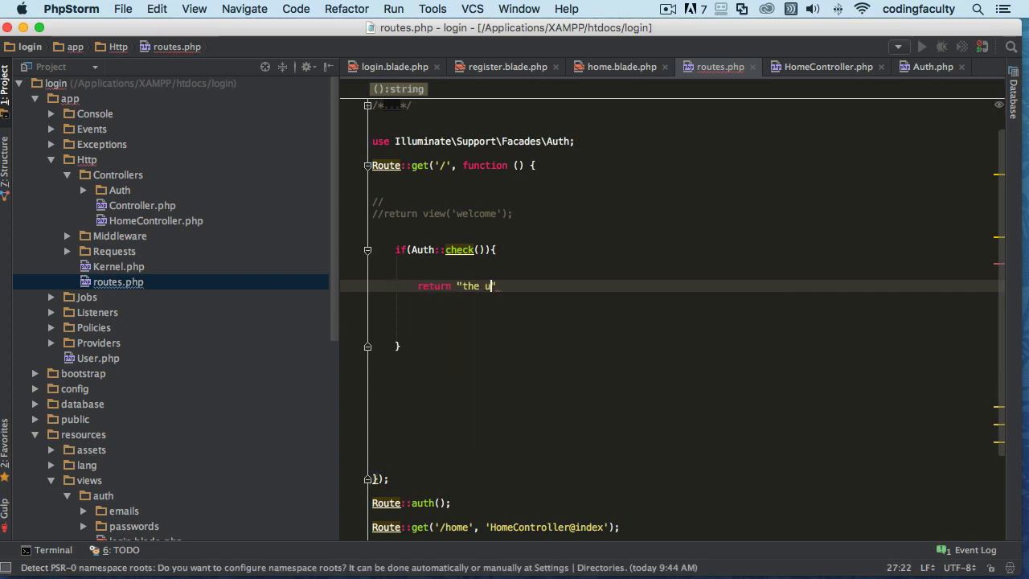
pyautogui.write('ser is lofgg')
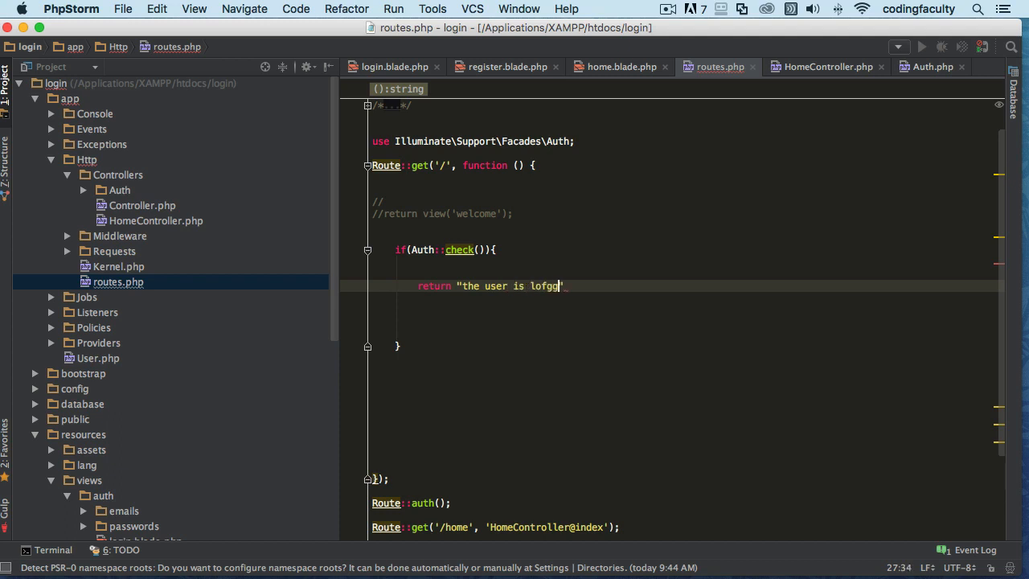
pyautogui.press('Backspace')
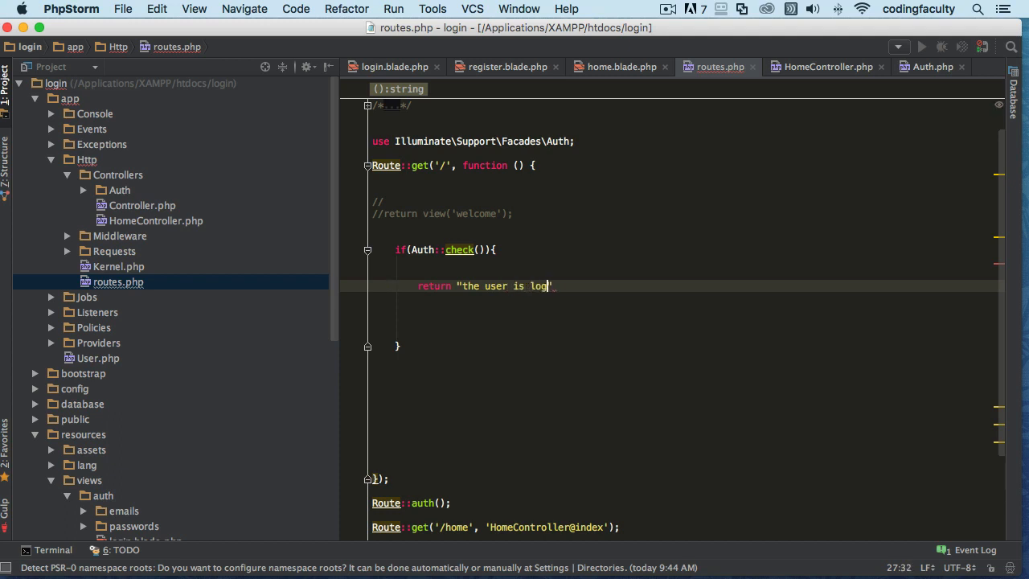
pyautogui.write('ged ib')
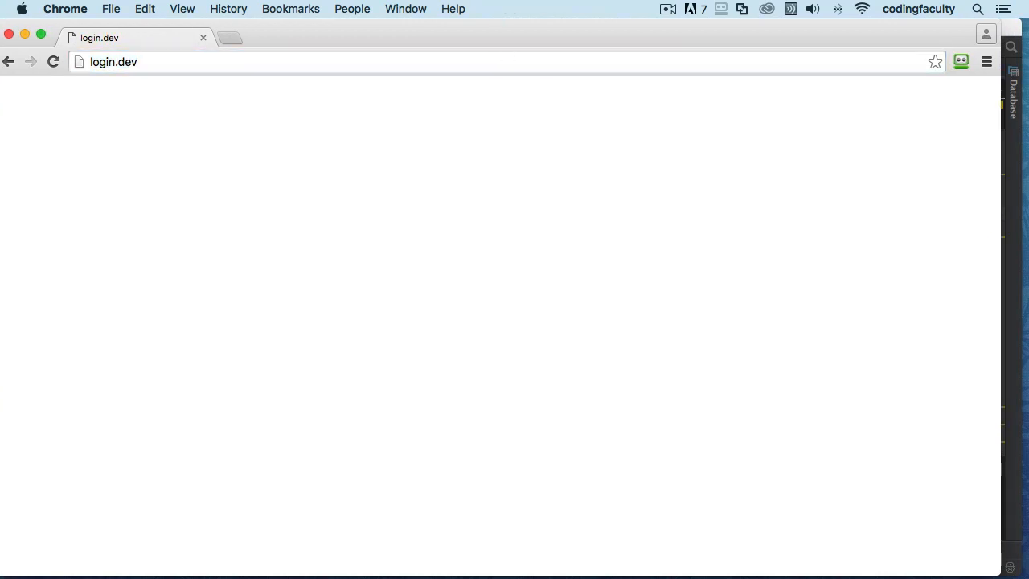
pyautogui.click(493, 62)
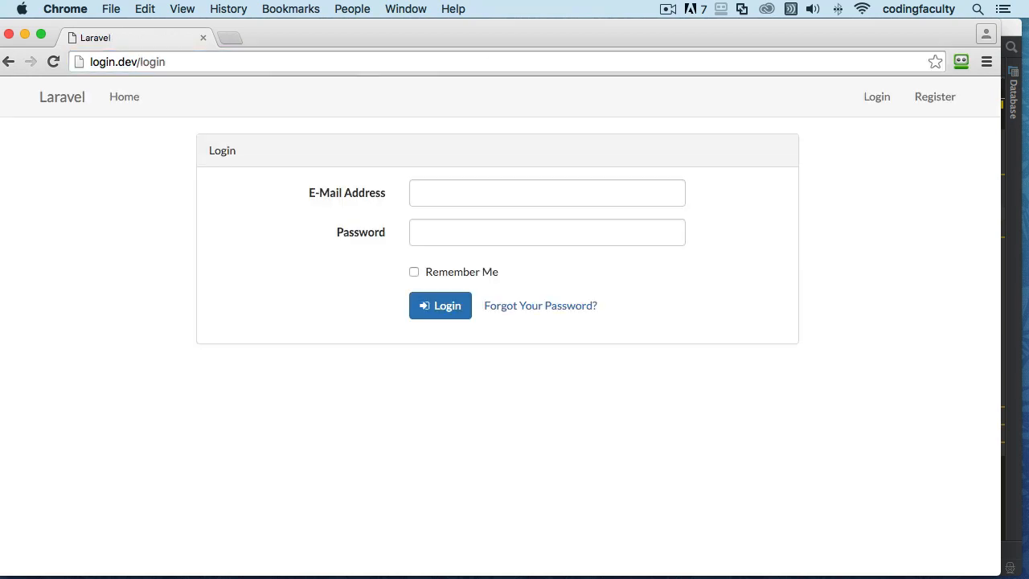
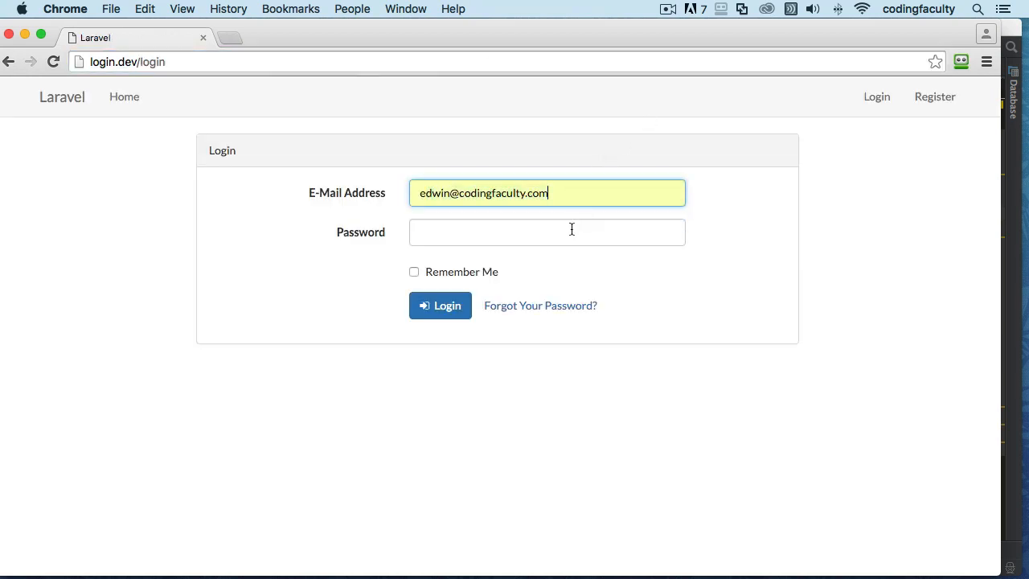
pyautogui.write('password')
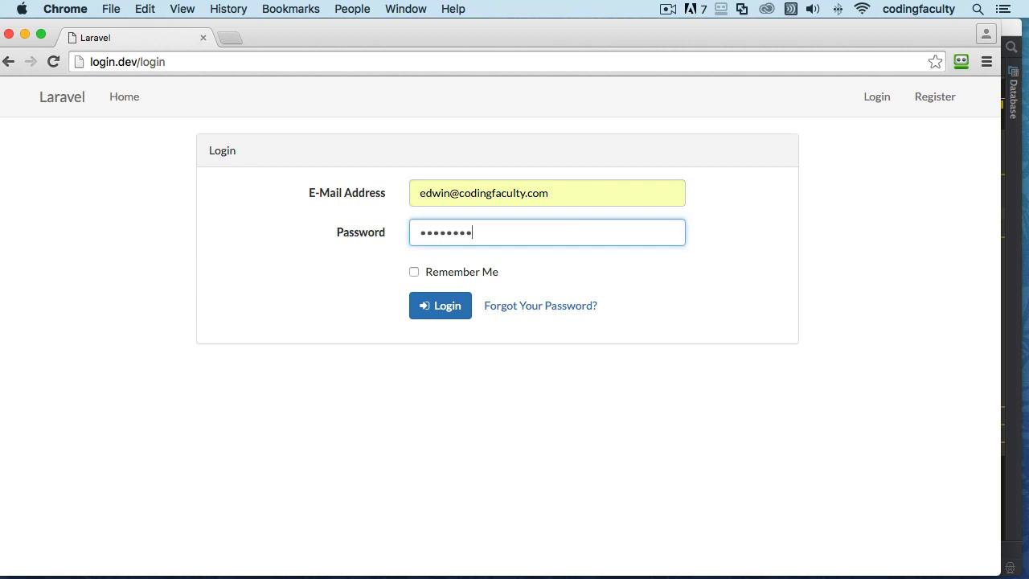
pyautogui.click(441, 306)
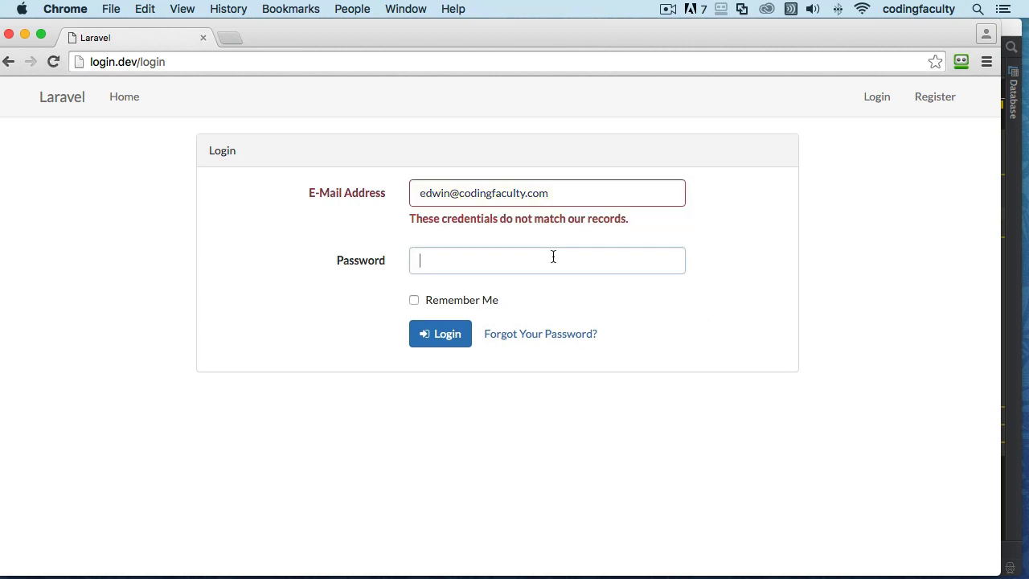
# Re-enter the password after the credentials error and submit the login again.
pyautogui.write('••••••')
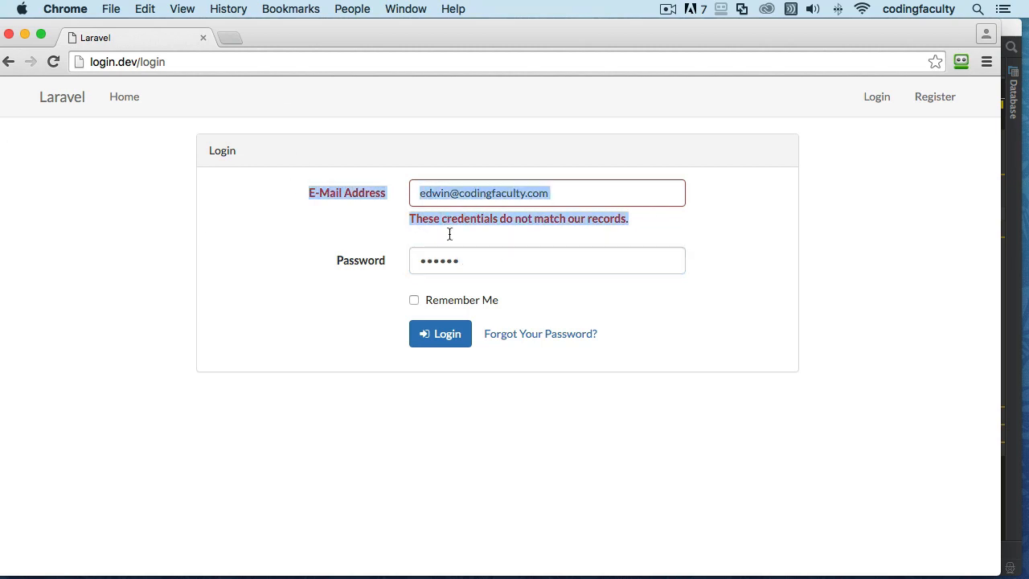
pyautogui.click(349, 285)
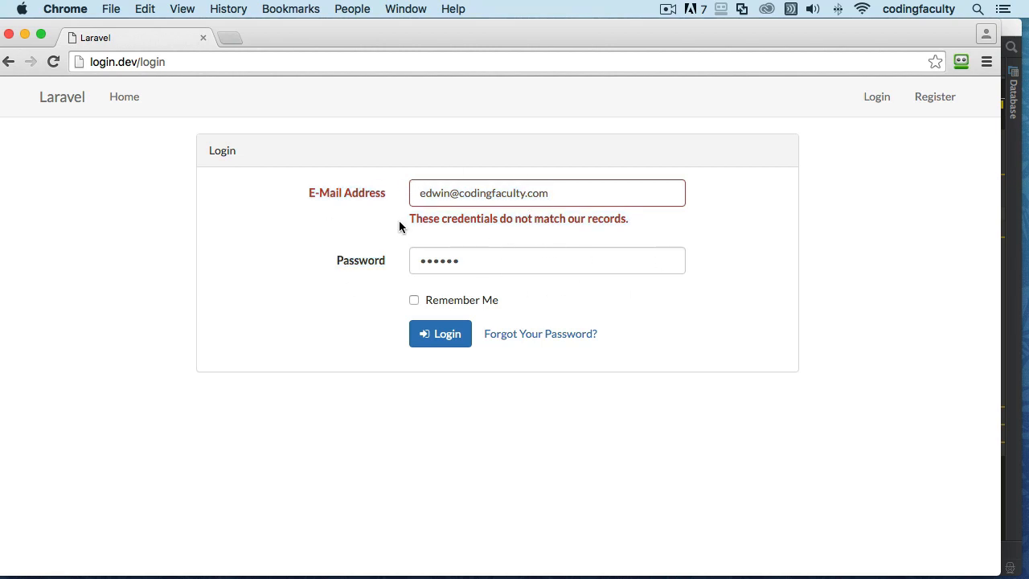
pyautogui.moveTo(788, 274)
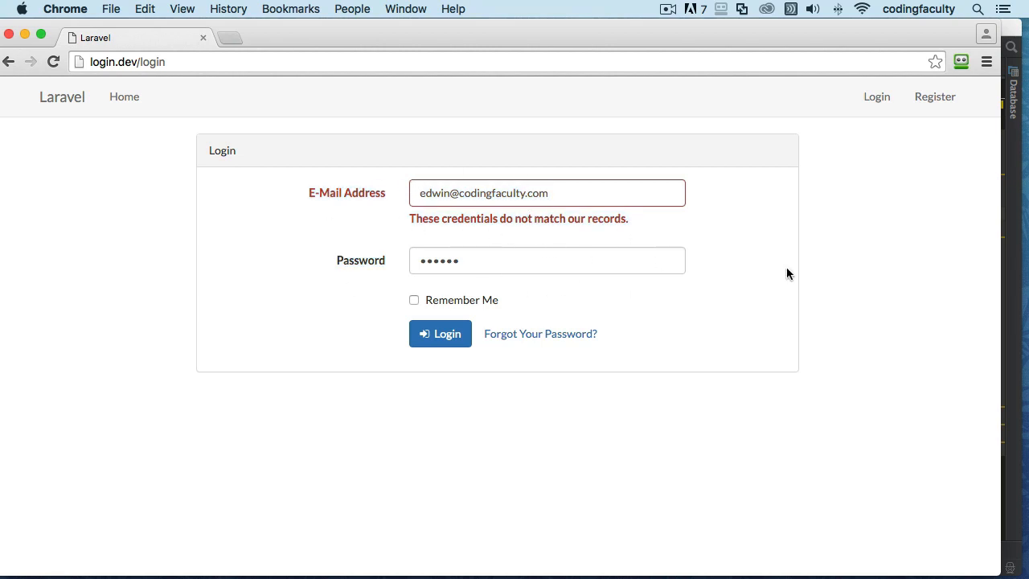
pyautogui.moveTo(837, 255)
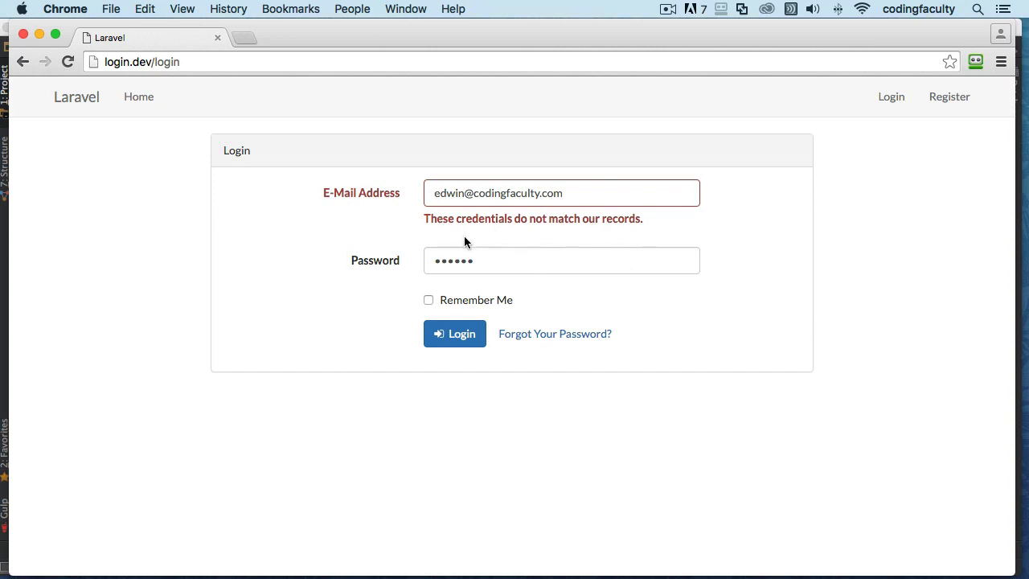
pyautogui.click(561, 261)
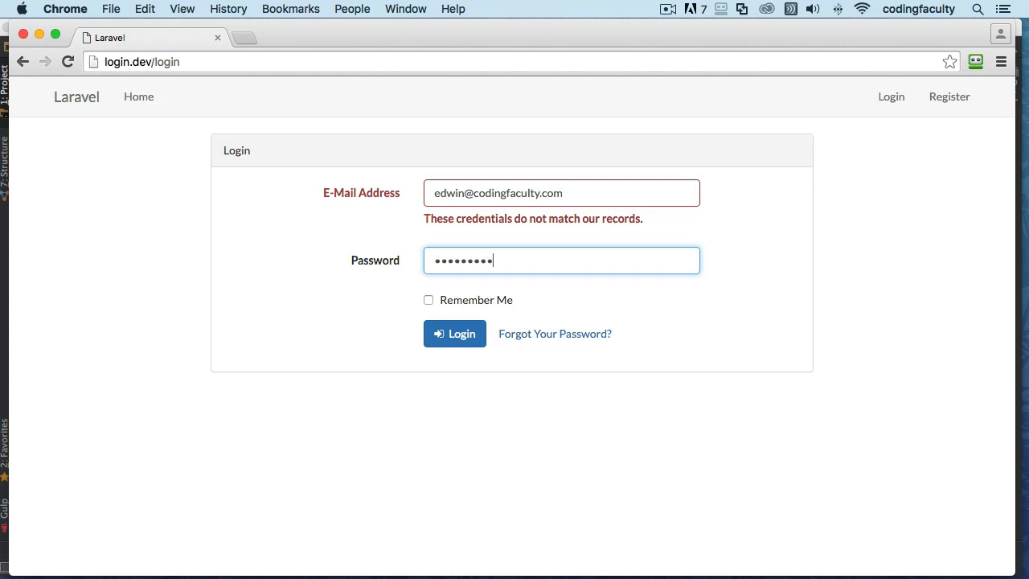
pyautogui.click(454, 333)
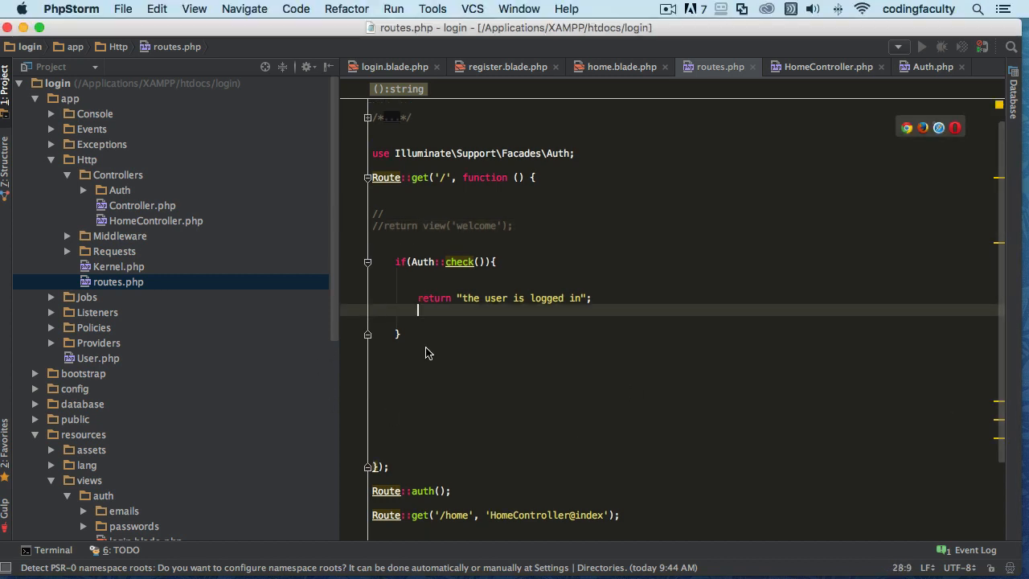
# Comment out the Auth::check() block and begin a new if statement below it.
pyautogui.press('cmd+/')
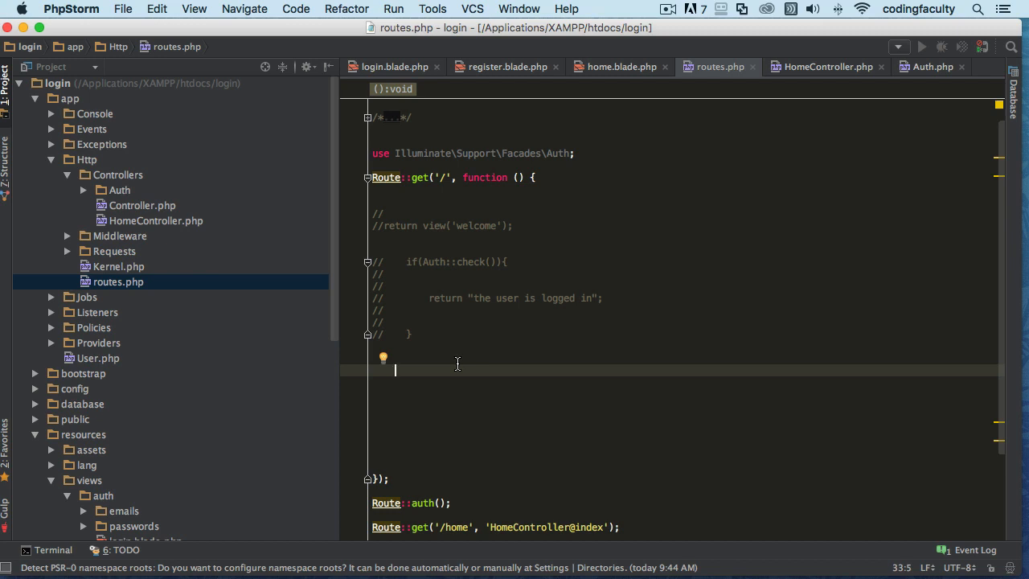
pyautogui.write('if(')
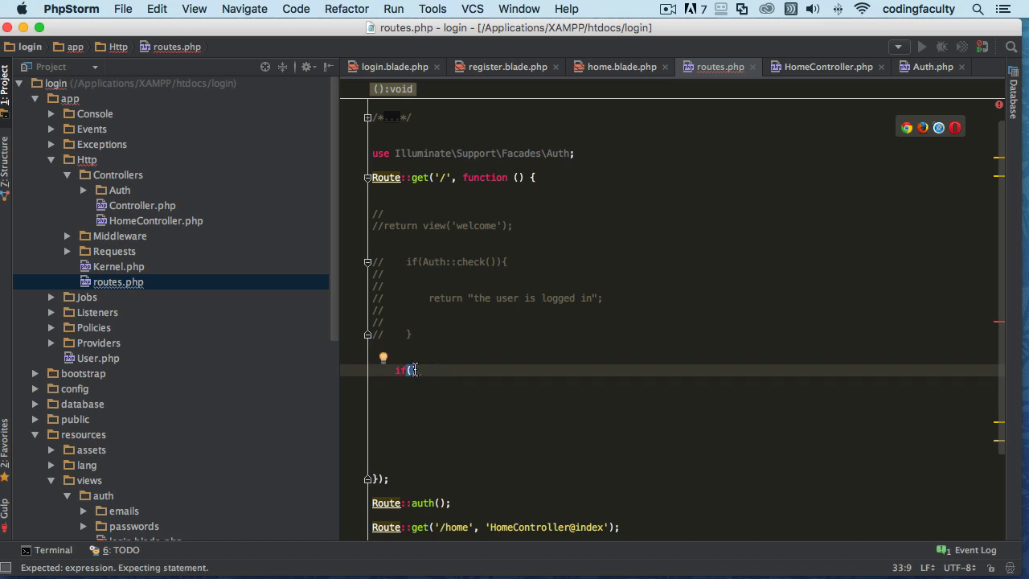
# Write if(Auth::attempt(['username'=>$username, 'password'=>$password])){ condition.
pyautogui.write('Auth::a')
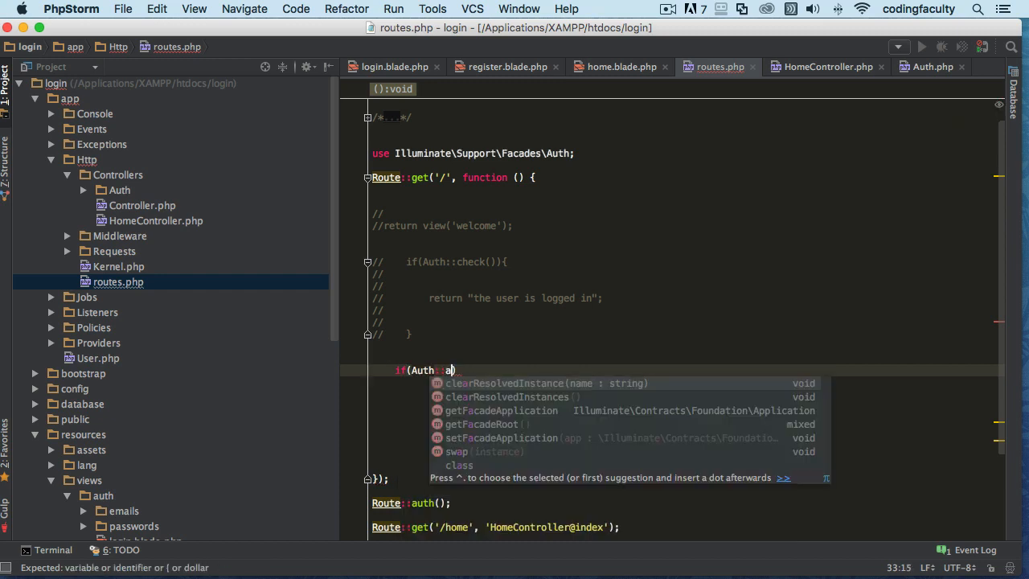
pyautogui.write('ttempt')
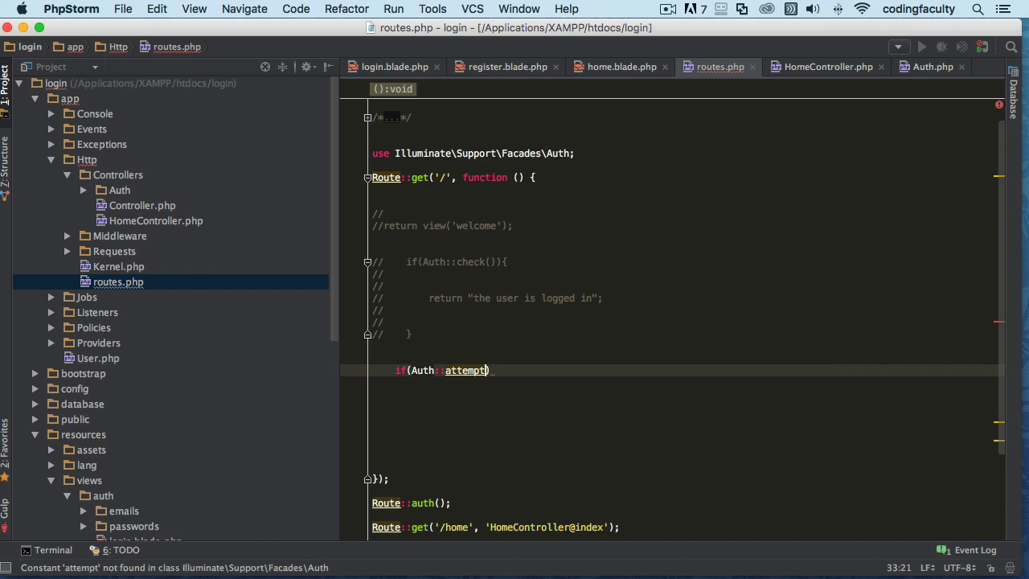
pyautogui.write('[]')
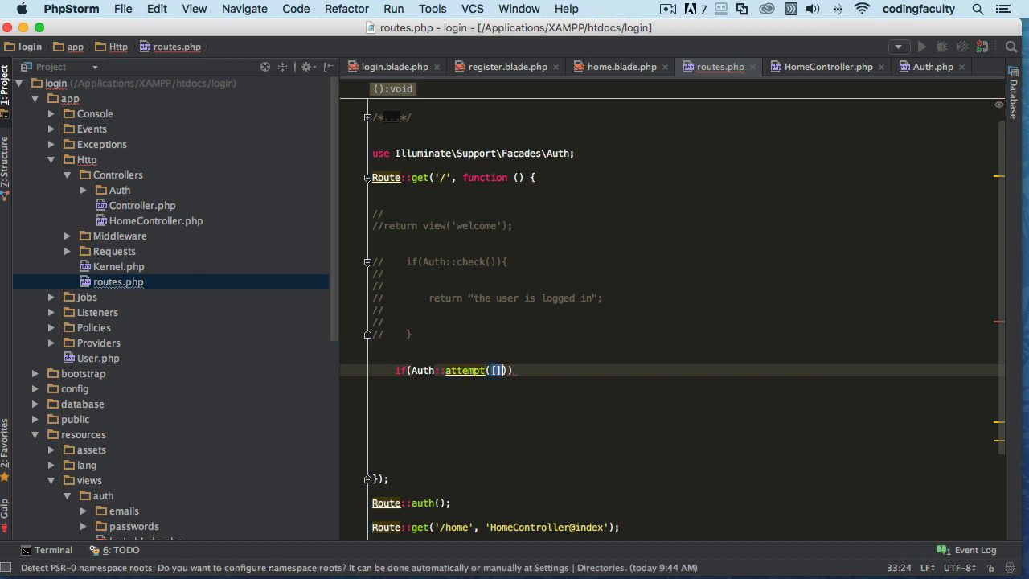
pyautogui.write("'")
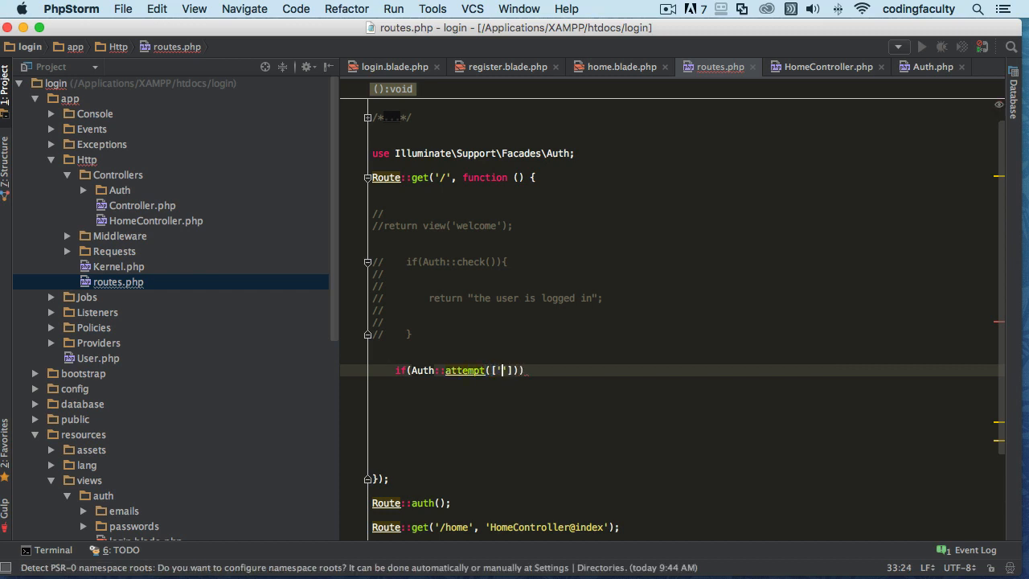
pyautogui.write('username')
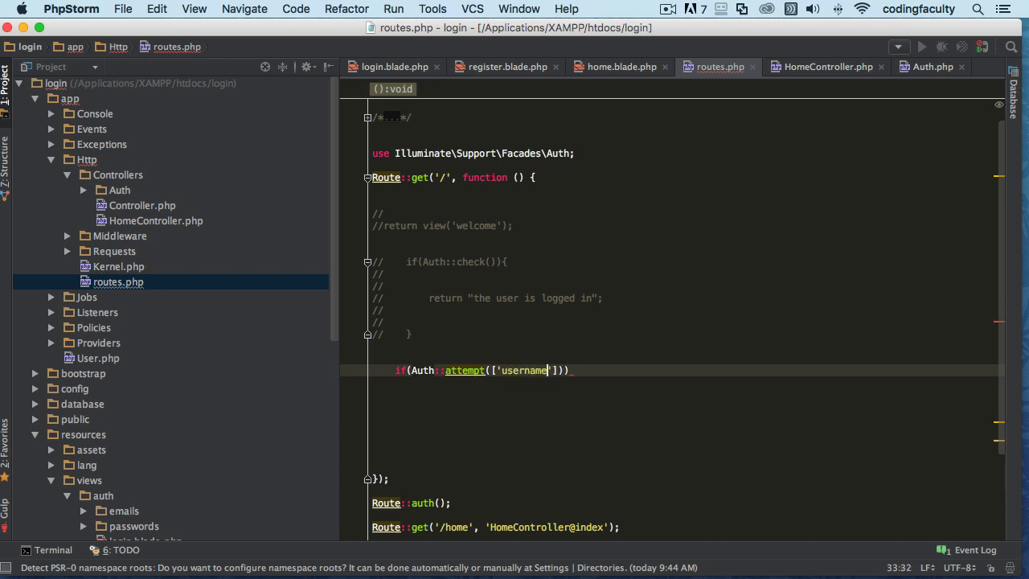
pyautogui.write('=>$username,')
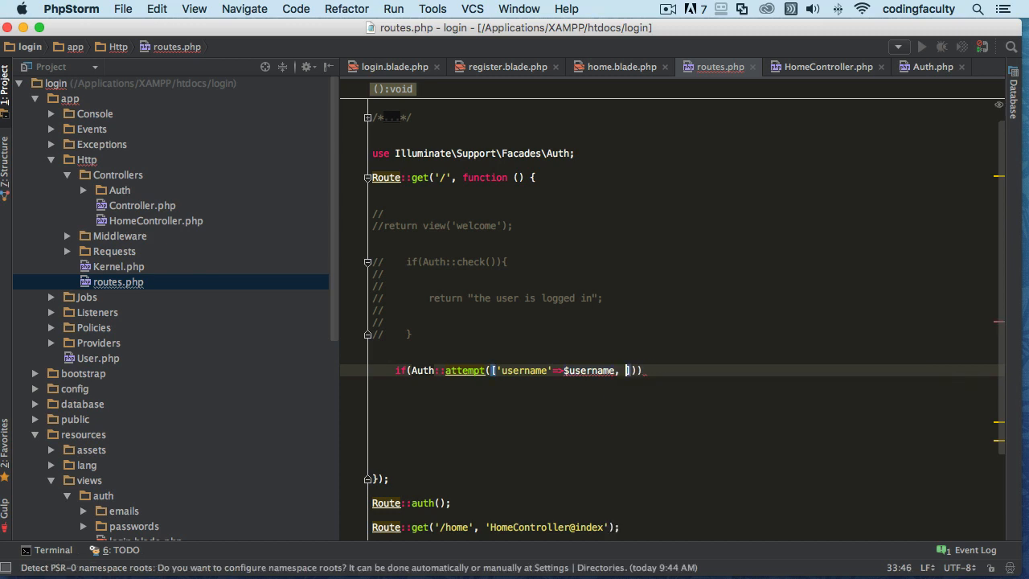
pyautogui.write("''")
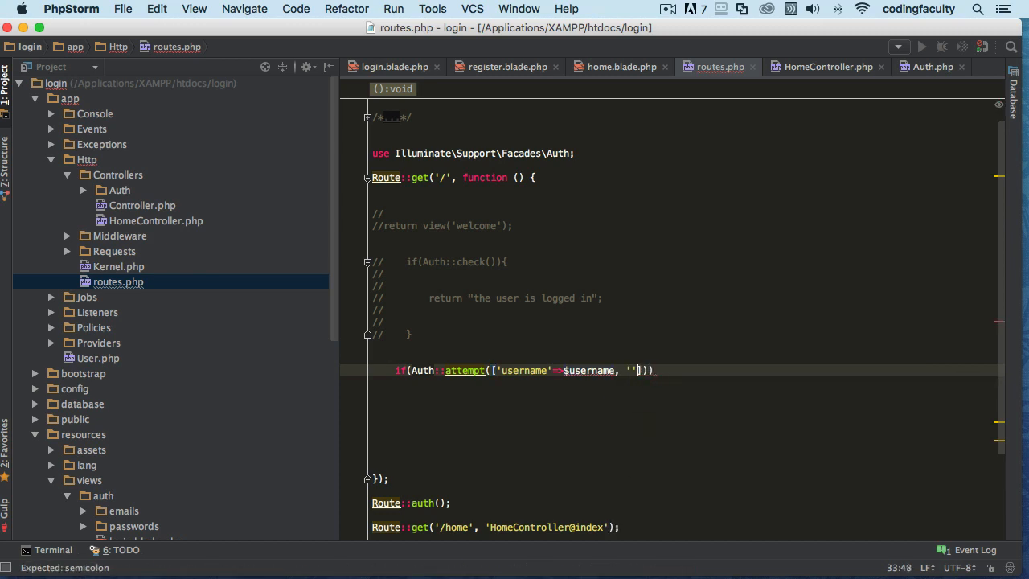
pyautogui.write('password')
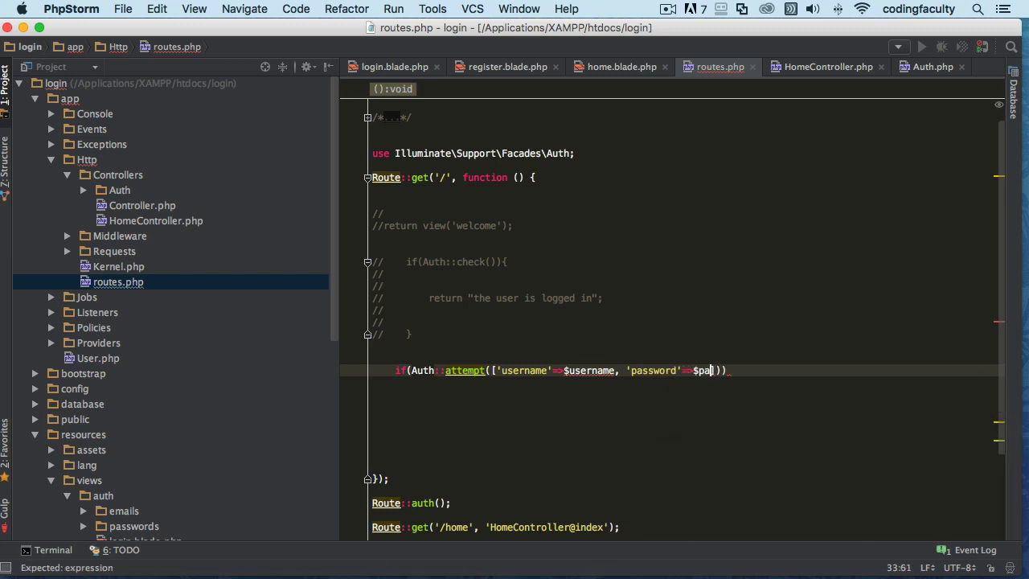
pyautogui.write('ssword])')
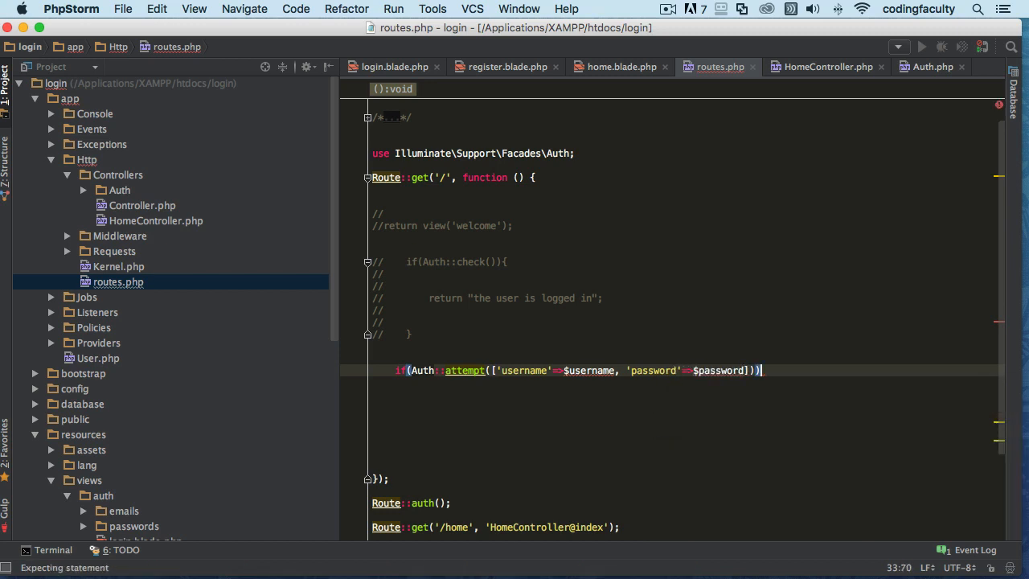
pyautogui.write('{')
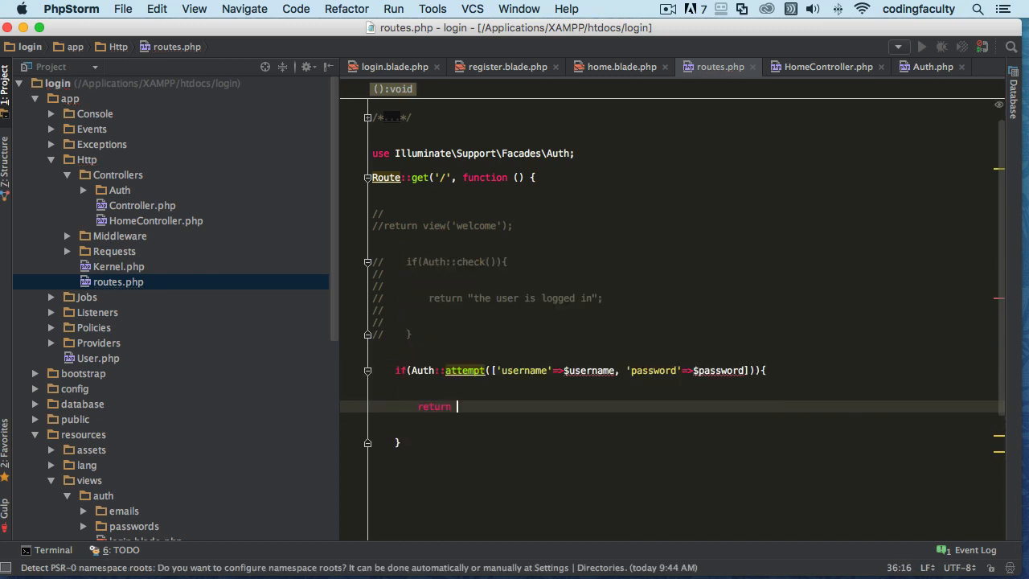
# Return redirect()->intended(); inside the Auth::attempt block.
pyautogui.write('redirect()->intended()')
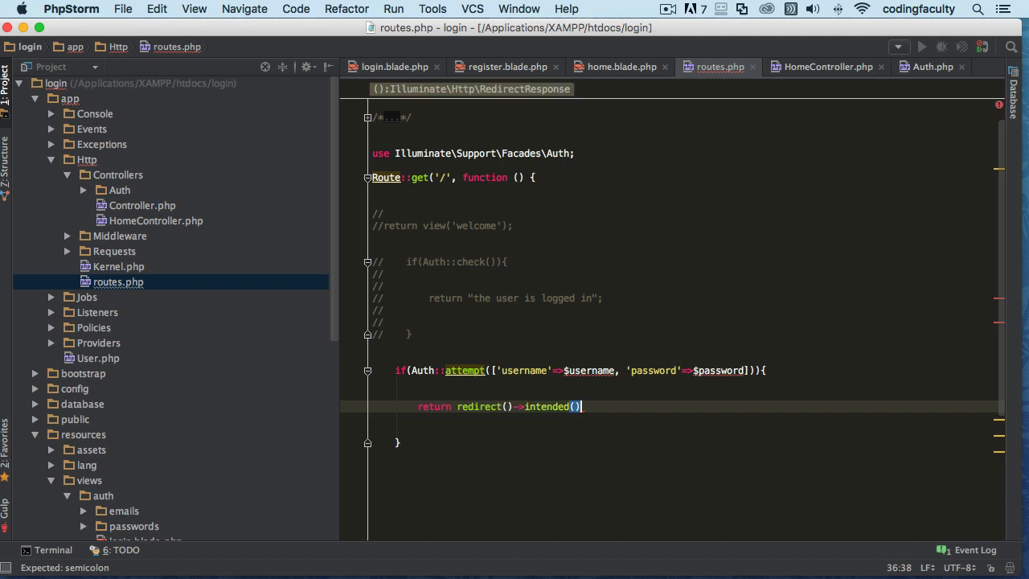
pyautogui.write(';')
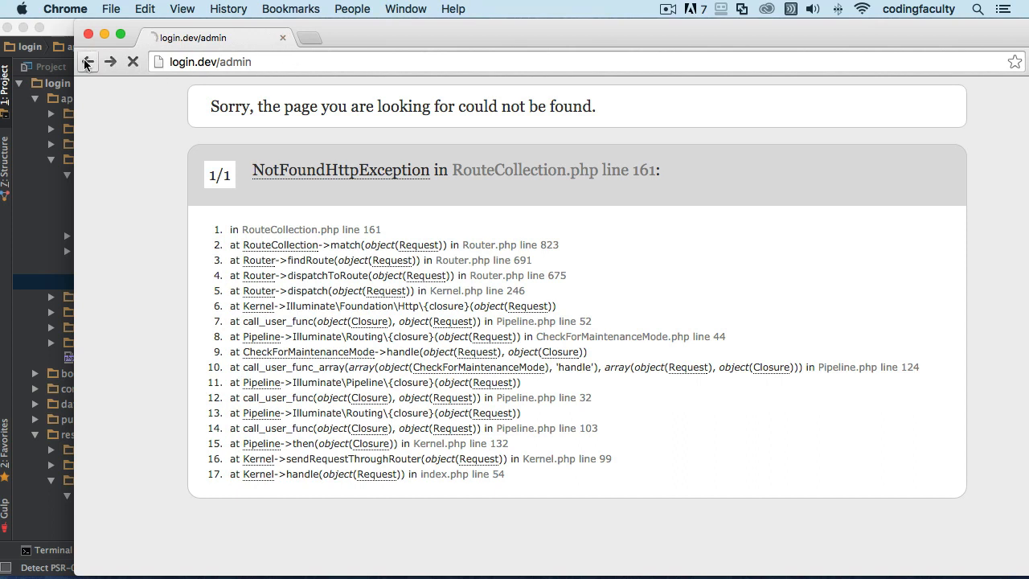
# Go back from login.dev/admin to the login.dev/home dashboard.
pyautogui.click(87, 61)
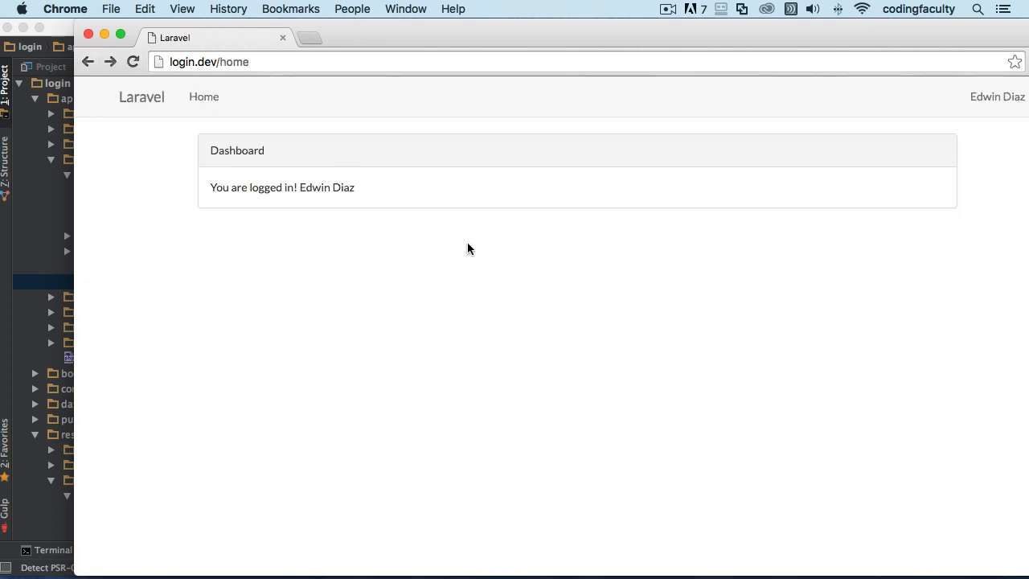
pyautogui.moveTo(248, 84)
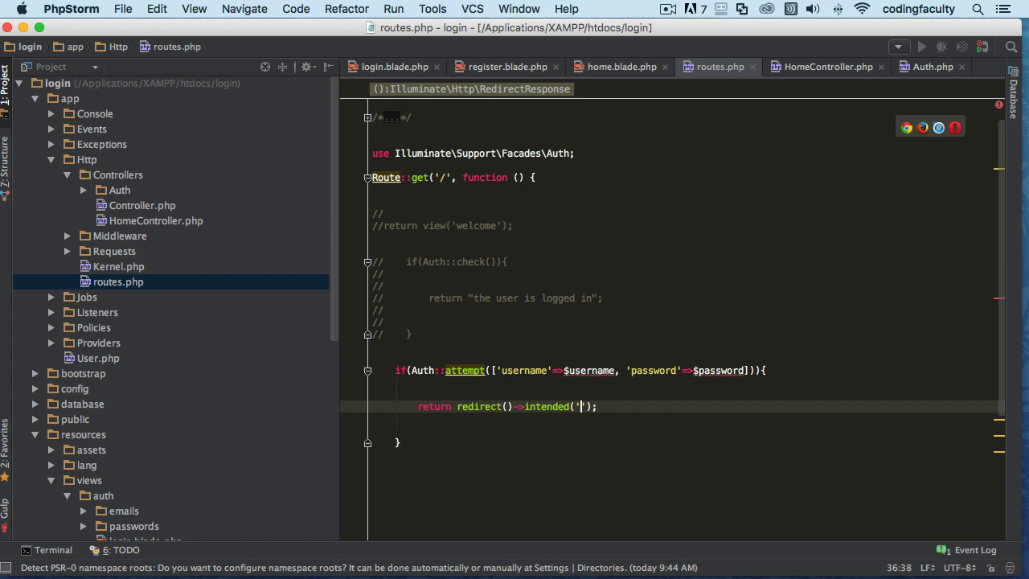
# Make intended() redirect to '/admin' and define $username = 'sdafas'; above the if.
pyautogui.write('/admin')
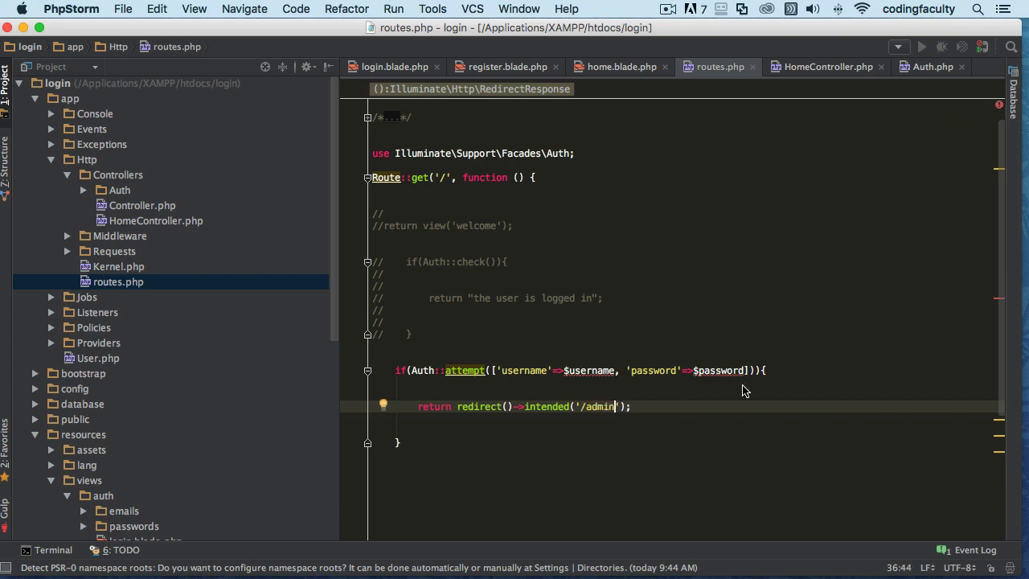
pyautogui.moveTo(586, 370)
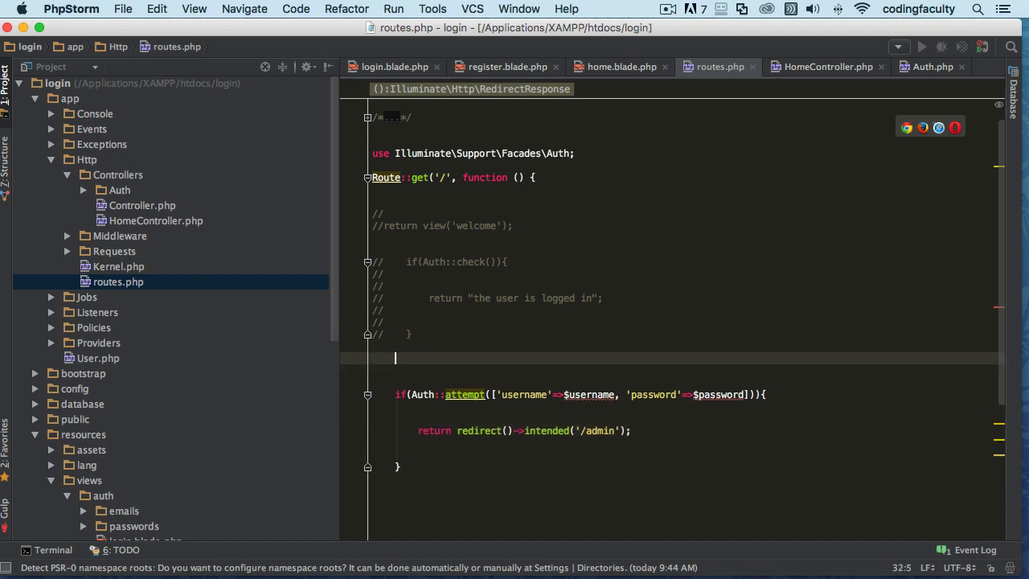
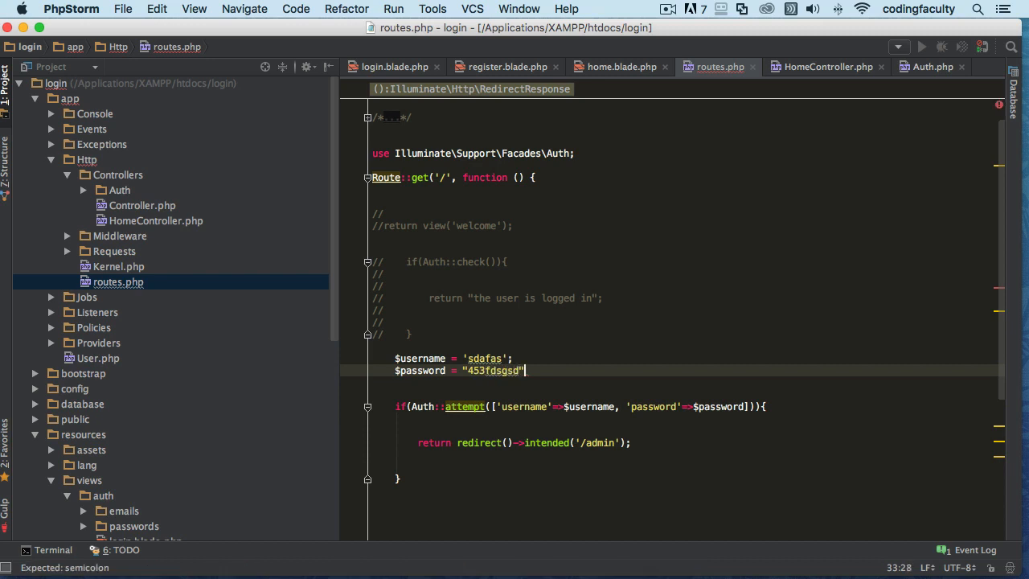
pyautogui.scroll(-3)
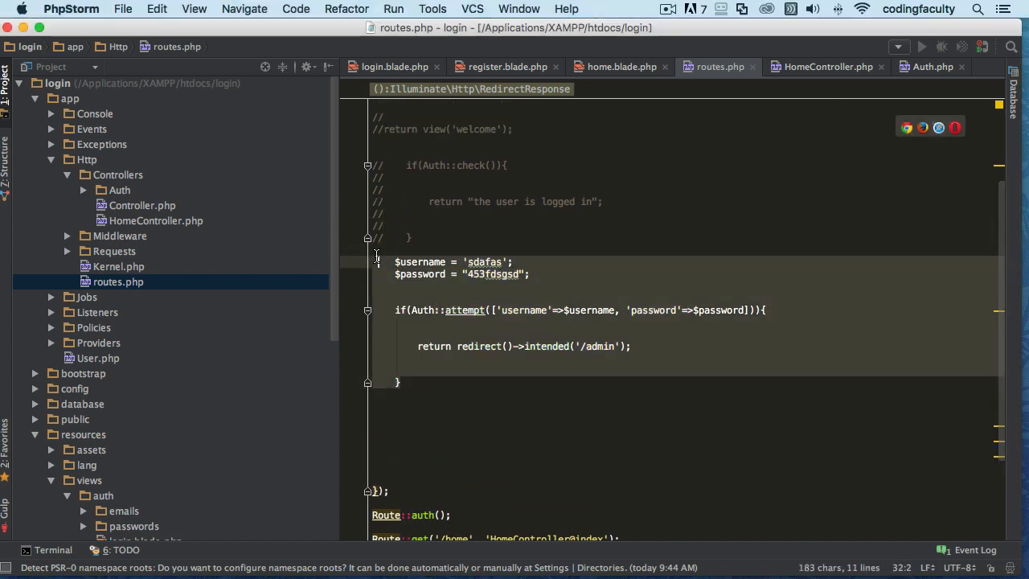
# Comment out the credentials and Auth::attempt block, then add Auth::logout(); below it.
pyautogui.press('cmd+/')
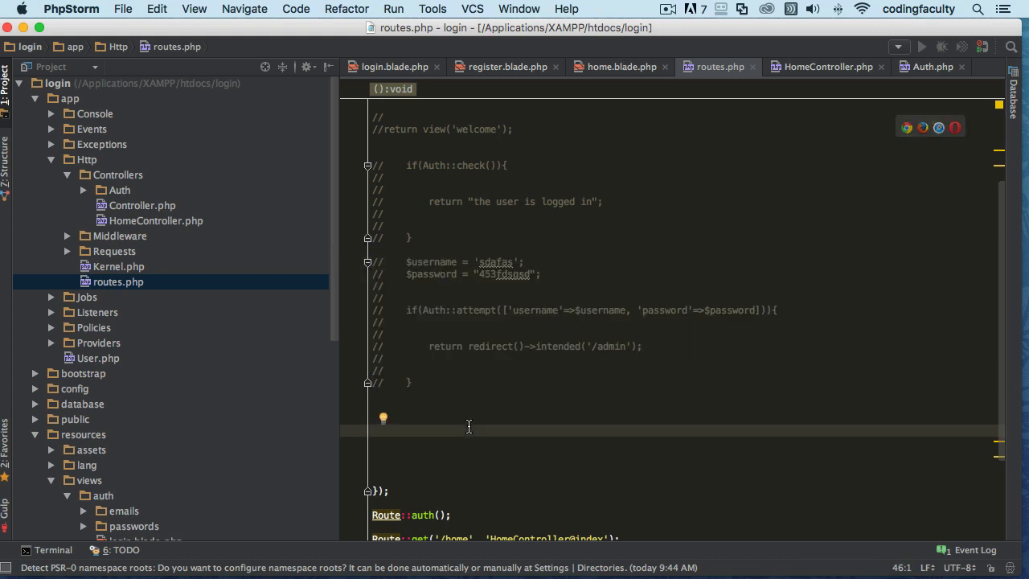
pyautogui.write('Auth')
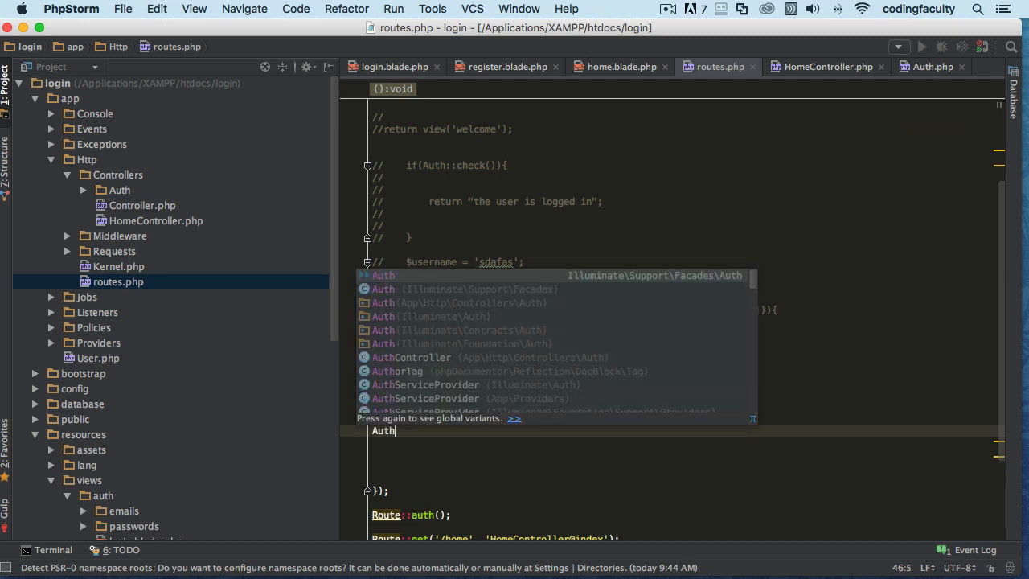
pyautogui.write('::lought')
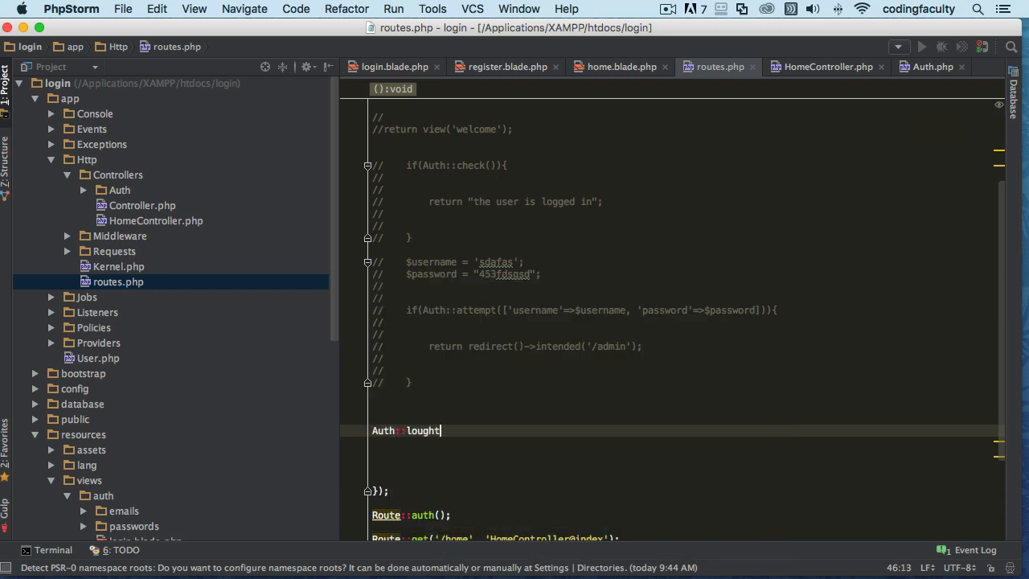
pyautogui.press('Backspace')
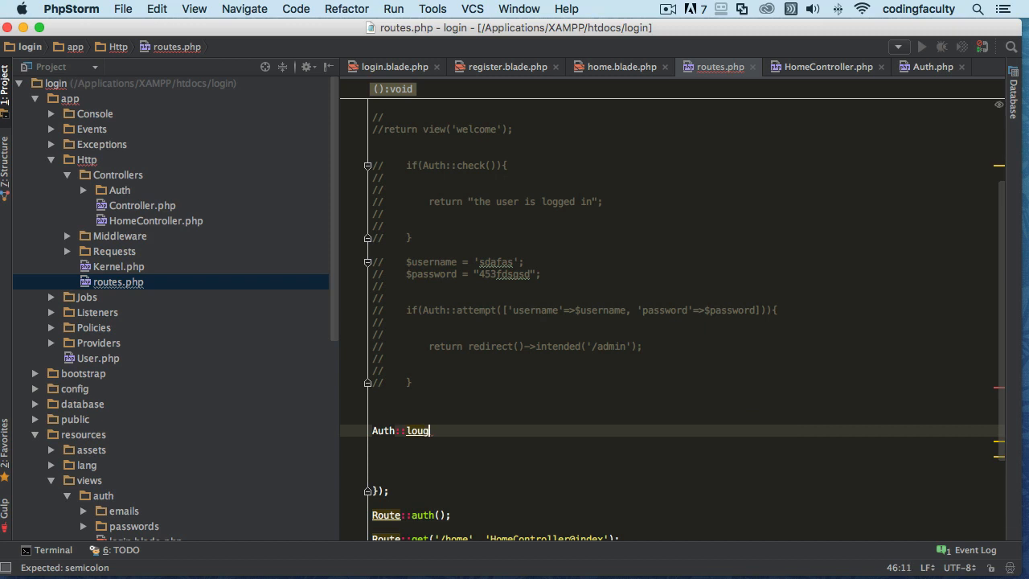
pyautogui.write('out();')
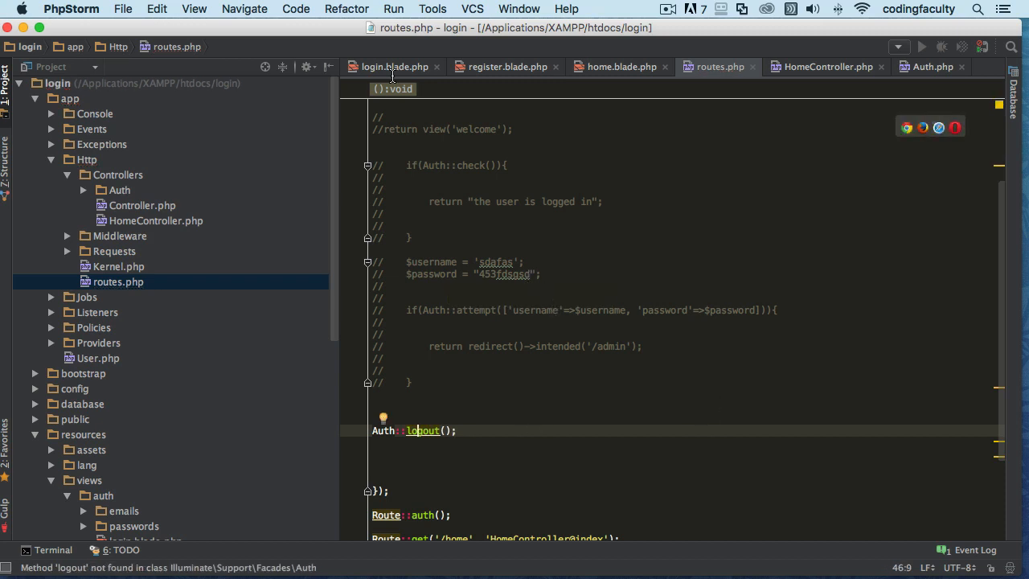
pyautogui.moveTo(579, 378)
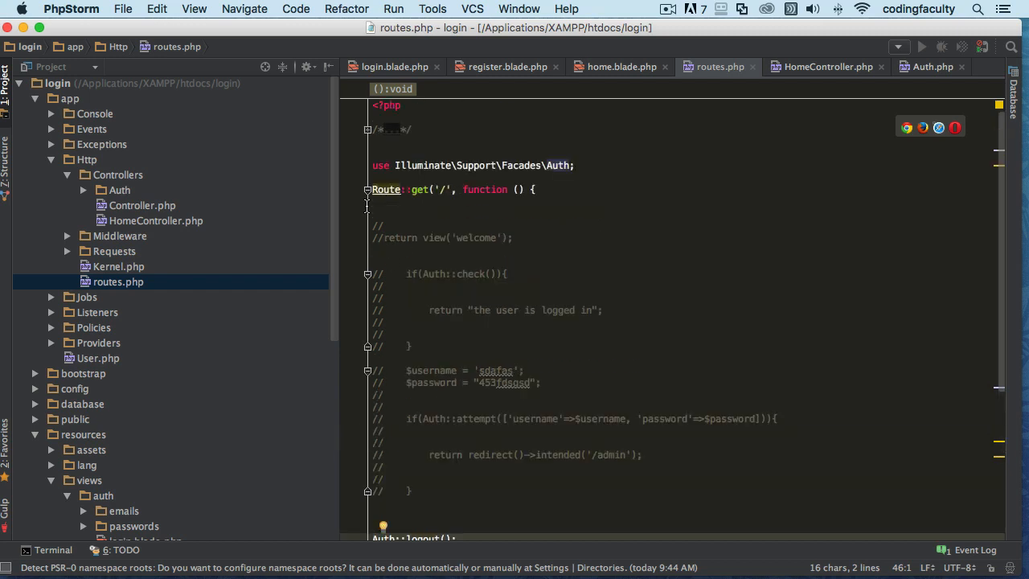
pyautogui.moveTo(795, 338)
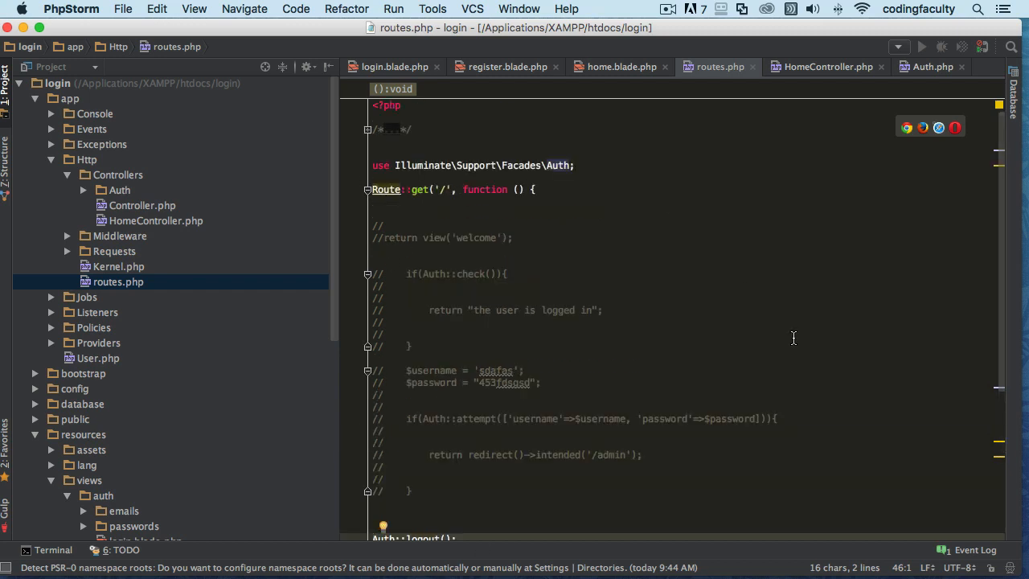
pyautogui.scroll(-3)
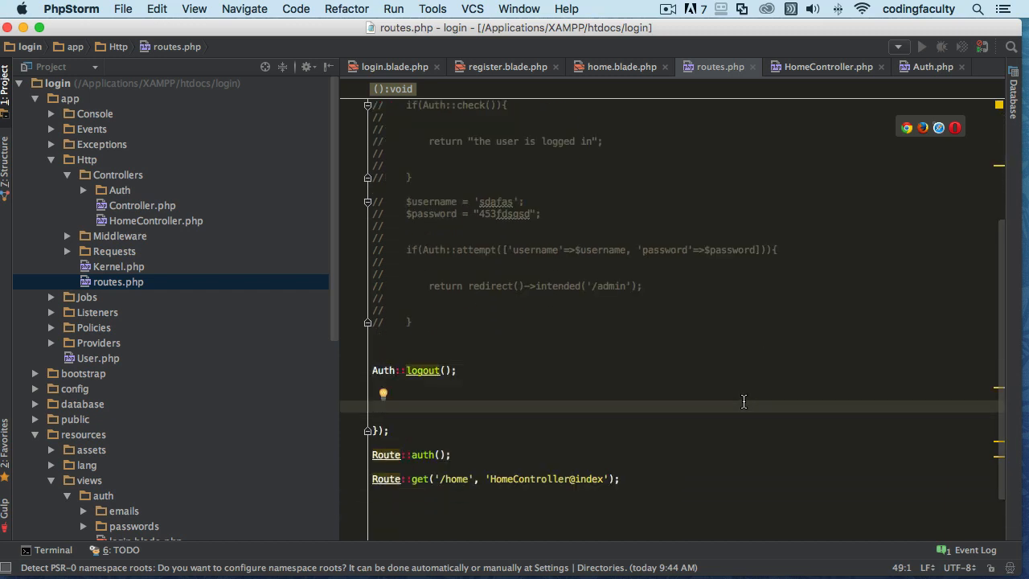
pyautogui.click(373, 405)
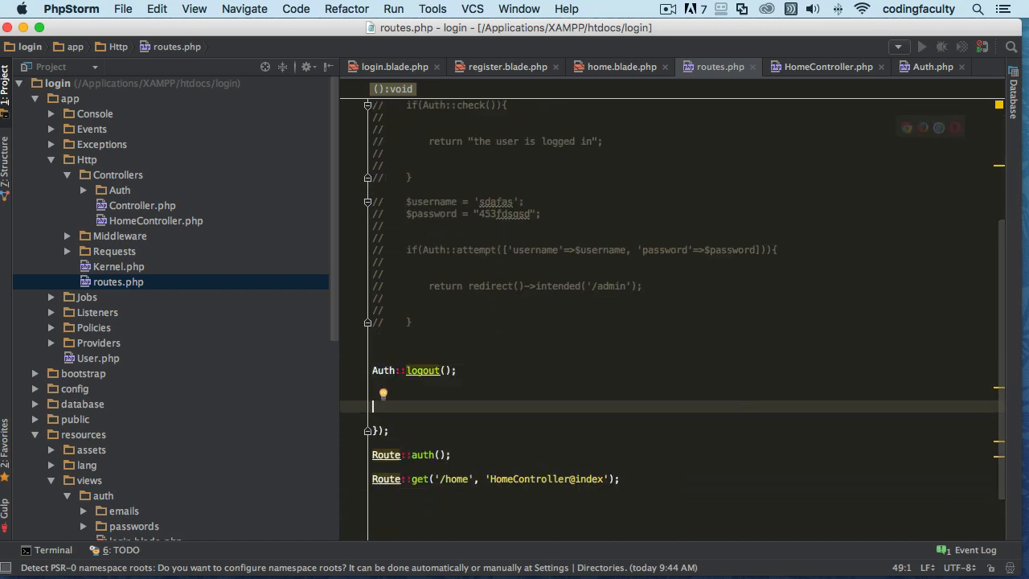